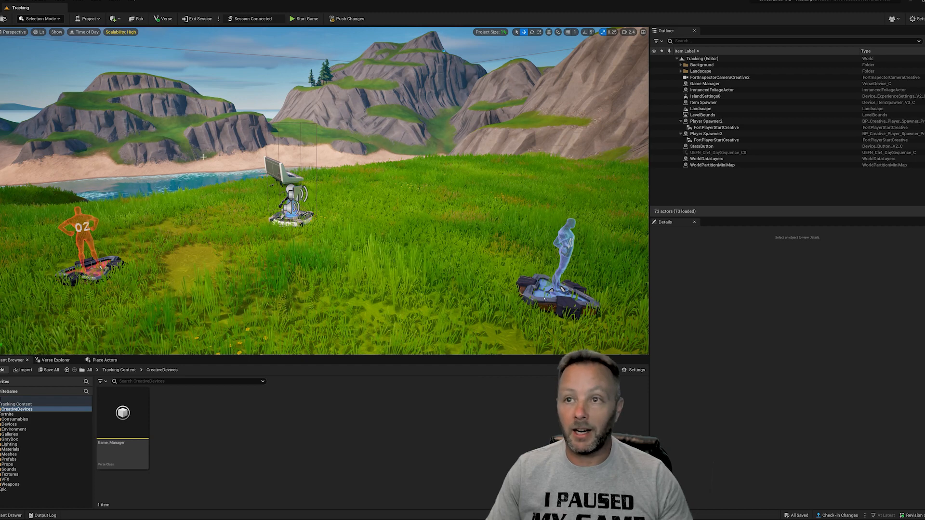
Step: Select the Game Manager in the Outliner to show its stats button and spawner slots
left_click(703, 83)
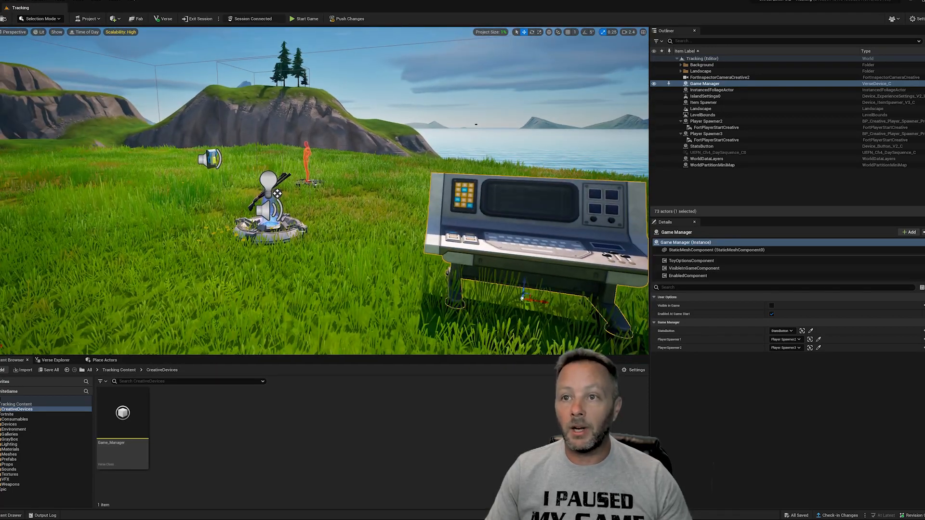
left_click(704, 102)
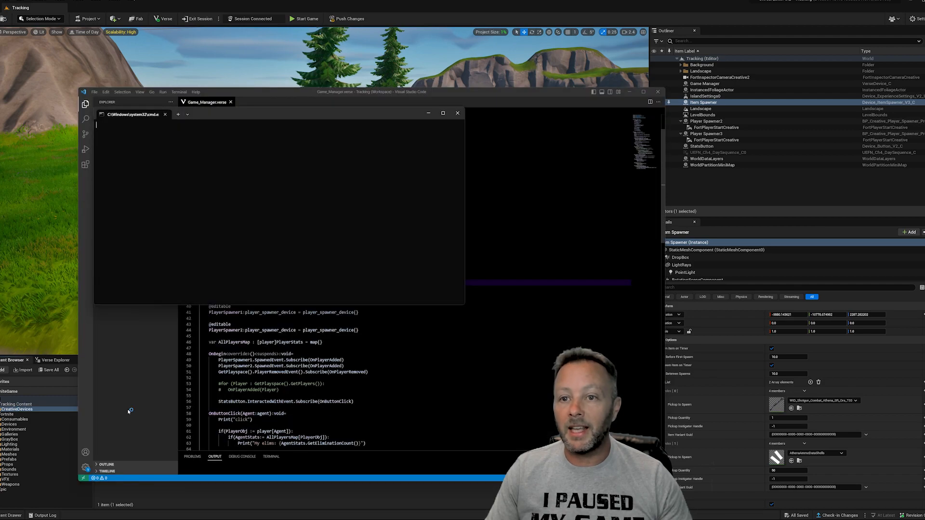
Step: Focus Game_Manager.verse and scroll to the top to review the PlayerStats class
left_click(457, 112)
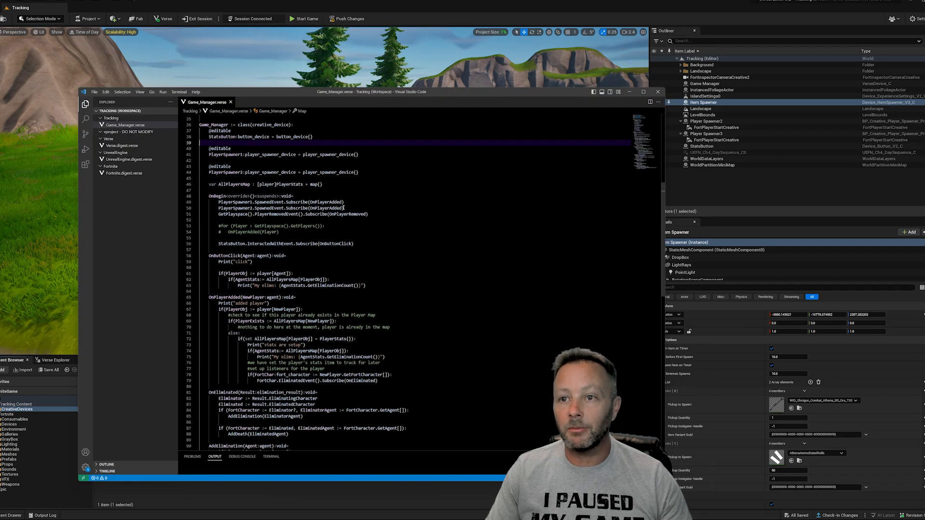
scroll("up", 3)
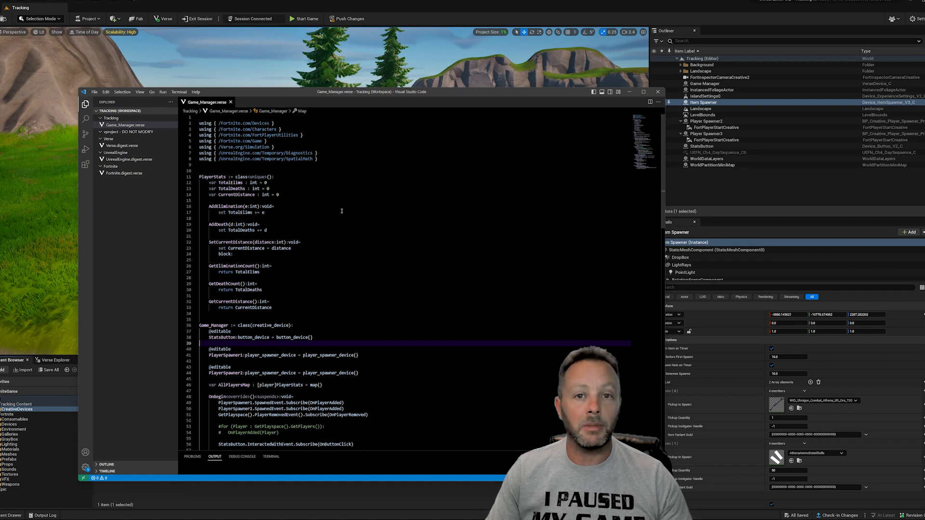
mouse_move(390, 256)
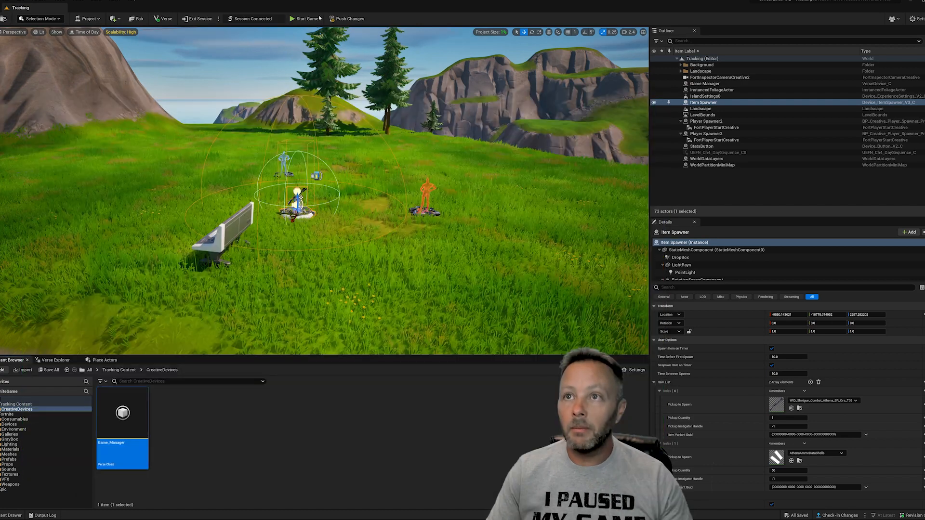
Step: Launch a play test and shoot the nearby opponent to trigger elimination and death prints
left_click(305, 18)
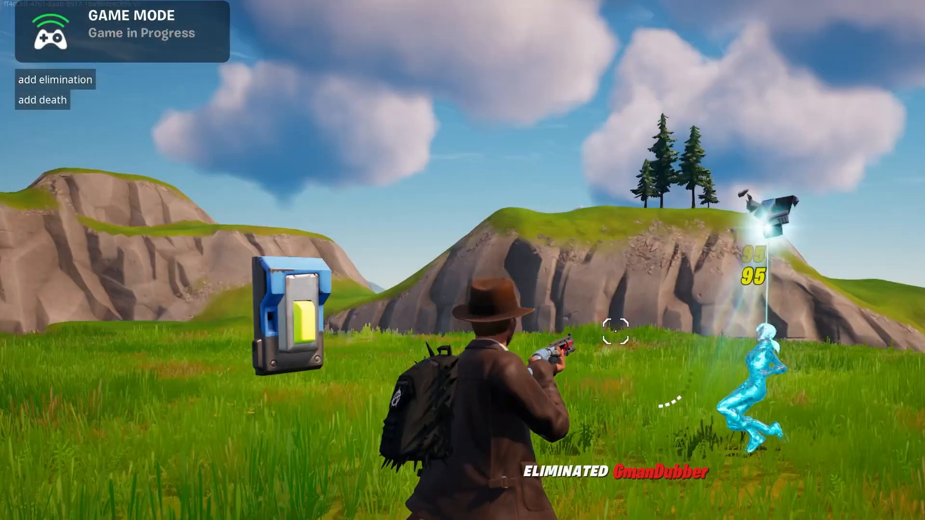
left_click(54, 79)
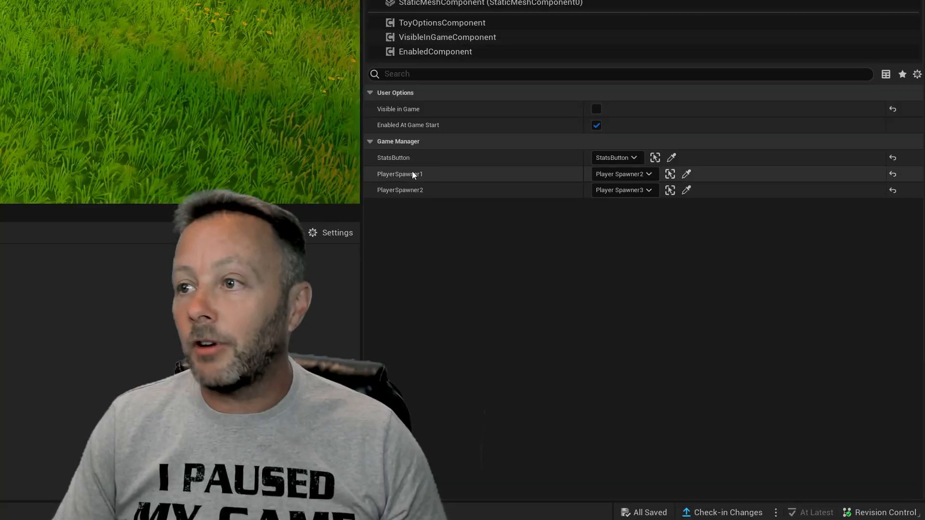
mouse_move(421, 193)
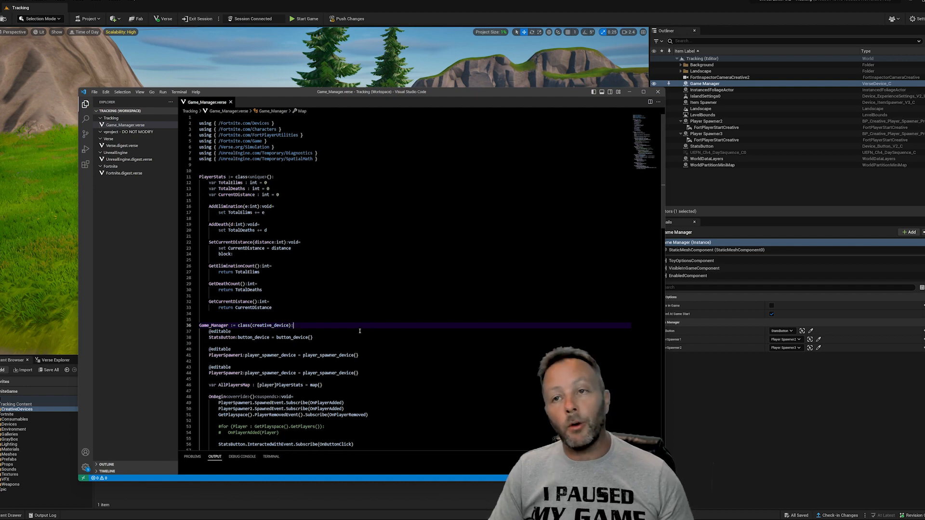
scroll("down", 3)
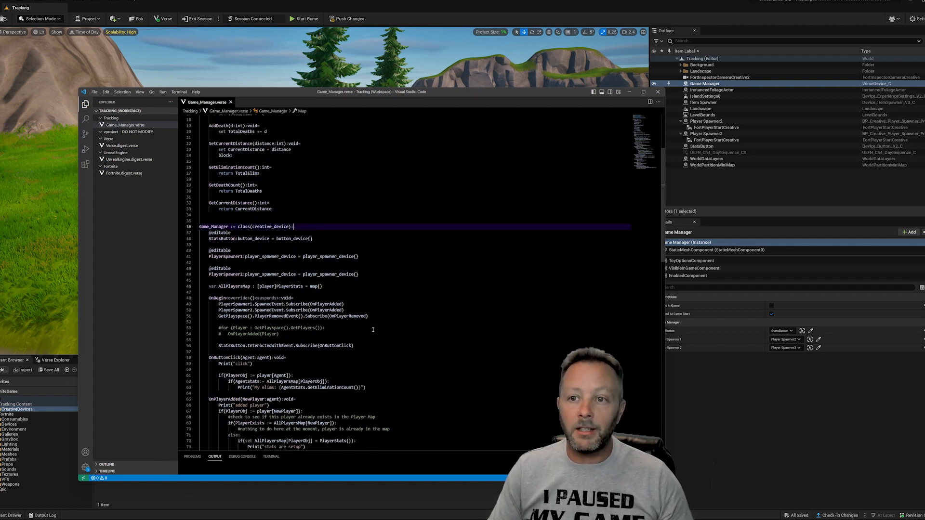
scroll("up", 3)
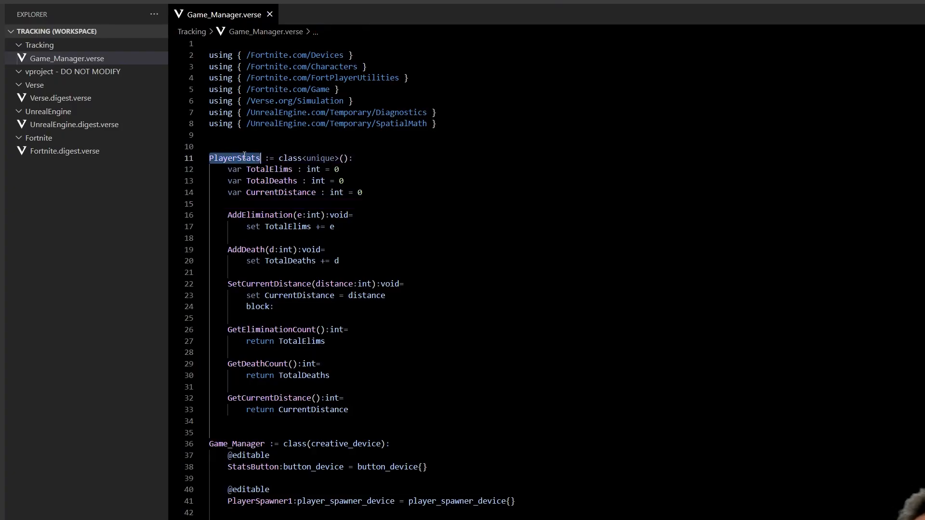
mouse_move(394, 210)
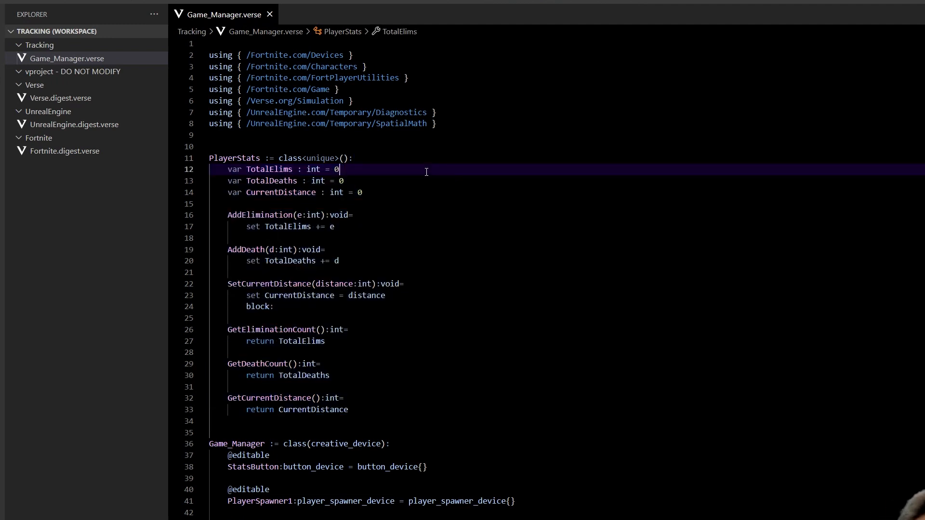
Step: Point out TotalElims, TotalDeaths and CurrentDistance, leaving the cursor after CurrentDistance
left_click(236, 157)
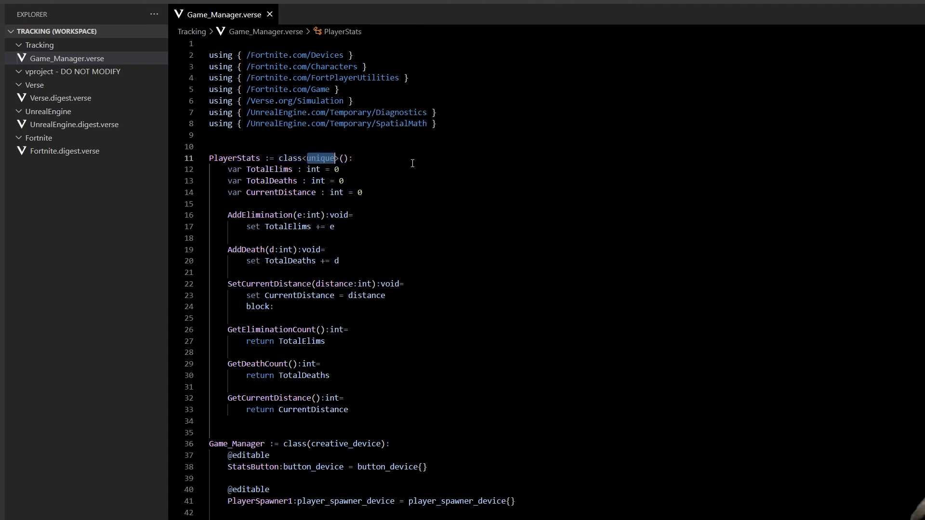
left_click(264, 181)
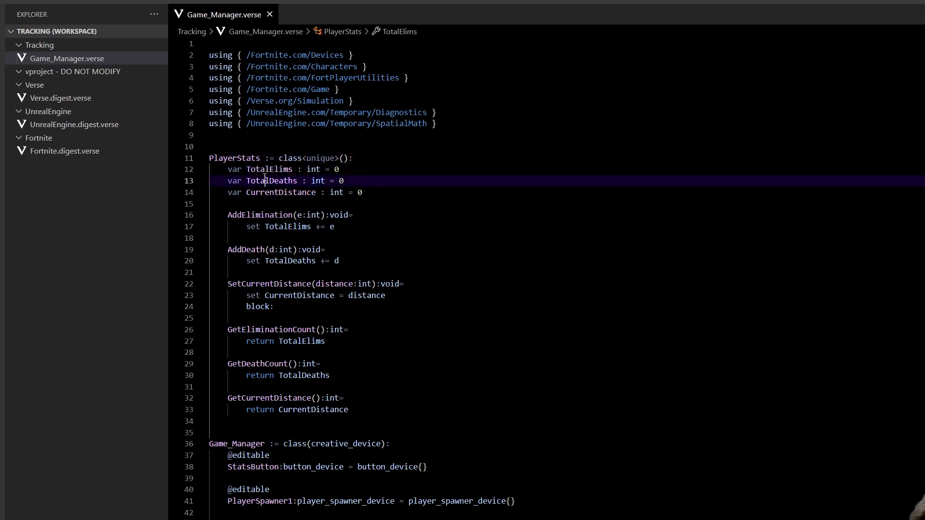
double_click(281, 192)
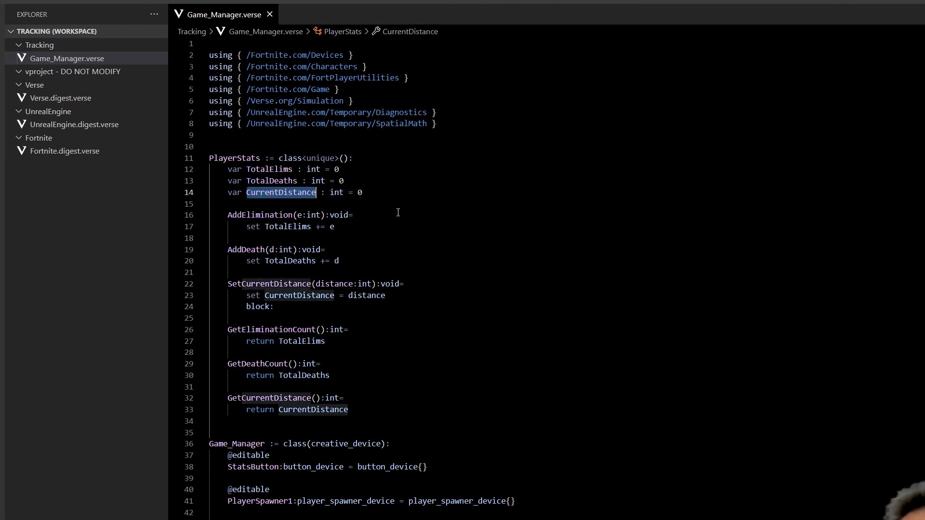
left_click(362, 193)
type("var Gold")
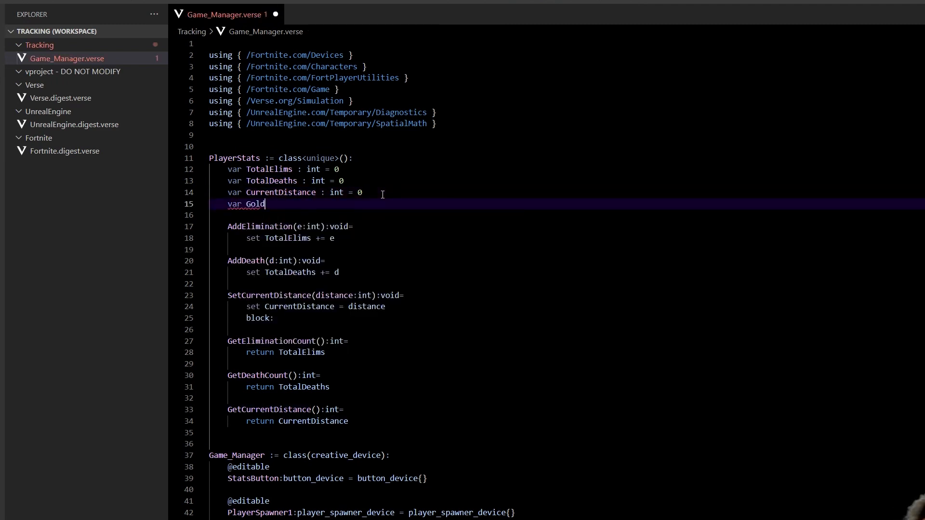
Step: Complete the GoldCoins : int = 0 declaration and review the four PlayerStats variables
type("Coins : int = 0")
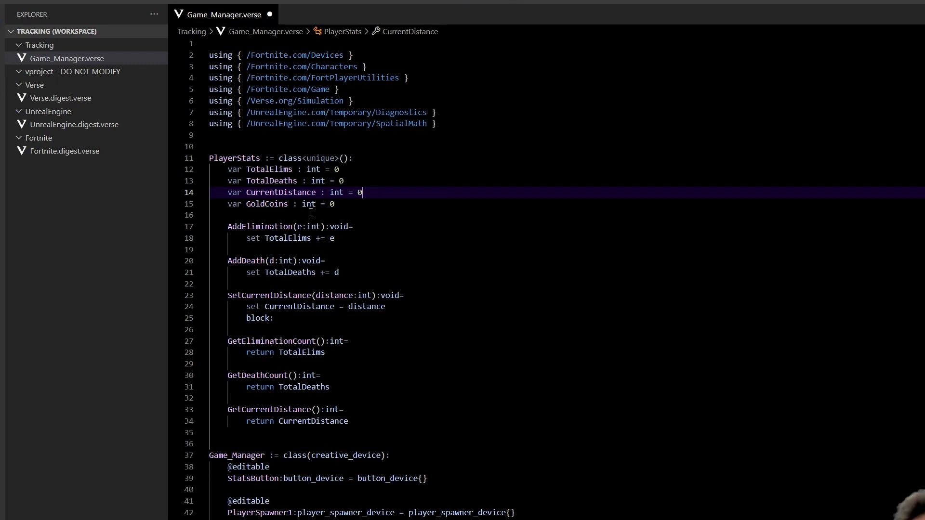
mouse_move(320, 221)
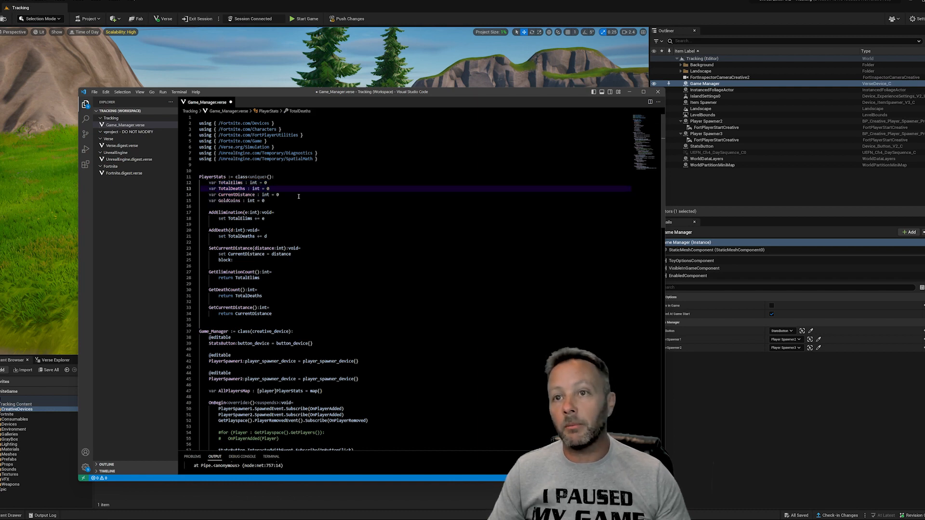
mouse_move(286, 213)
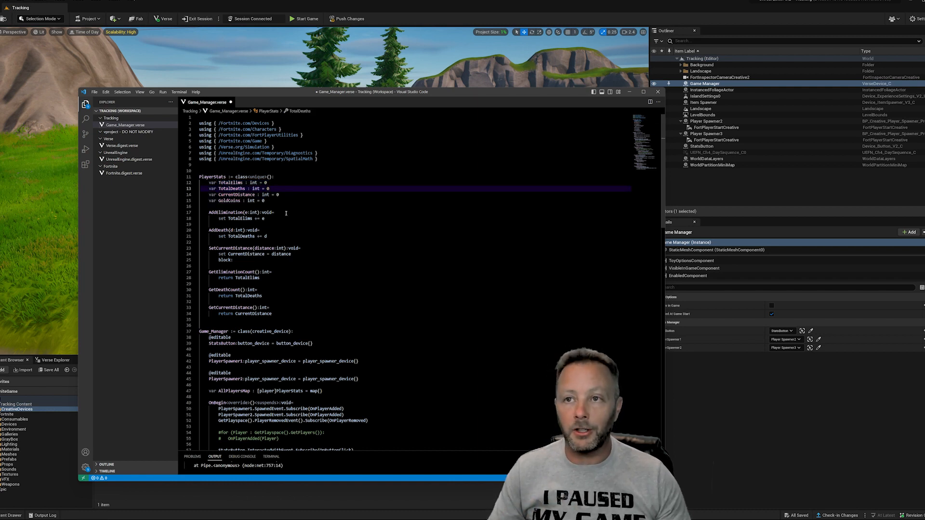
left_click_drag(207, 184, 278, 200)
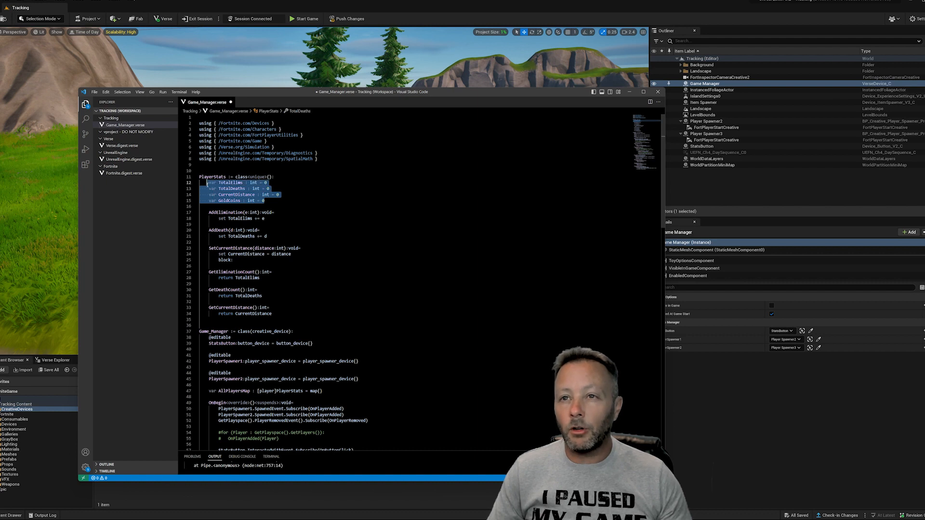
left_click(266, 200)
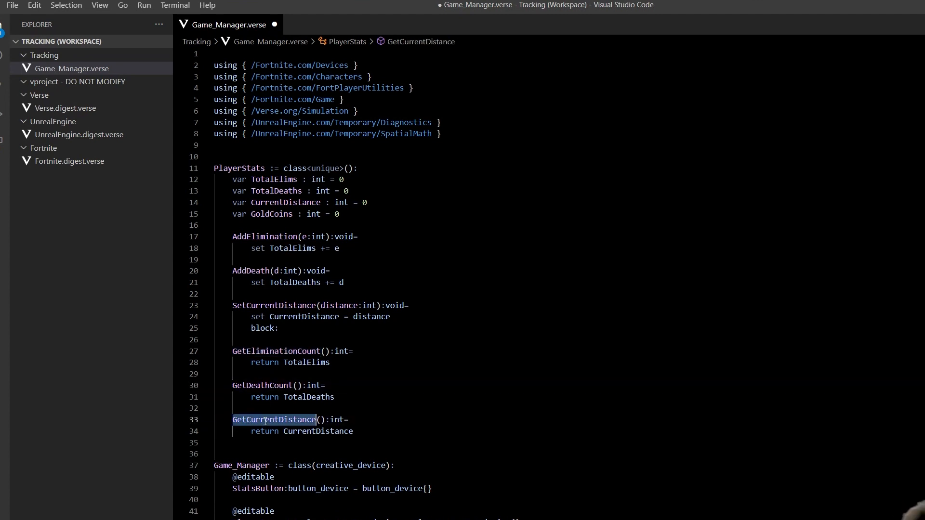
Step: Add a GetCurrentCoinCount():int method below GetCurrentDistance that returns GoldCoins
key("Enter")
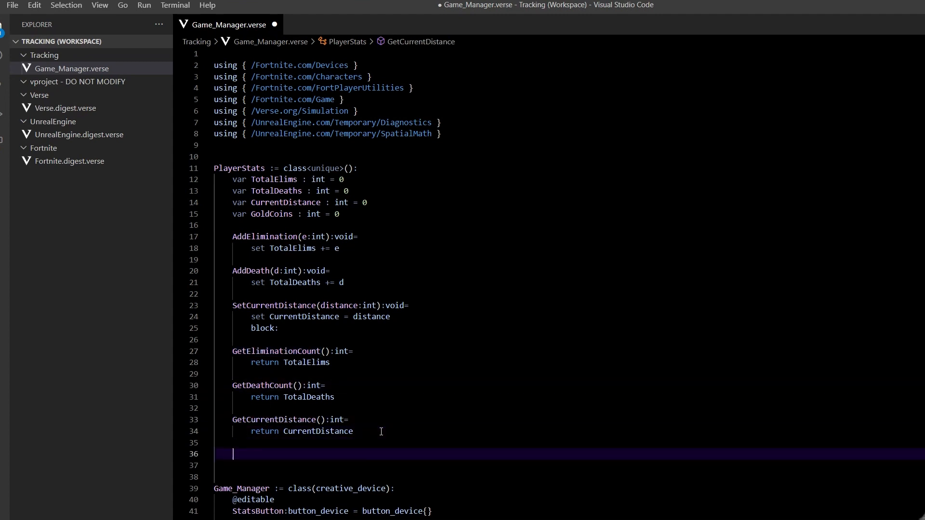
type("GetCurrentCoin")
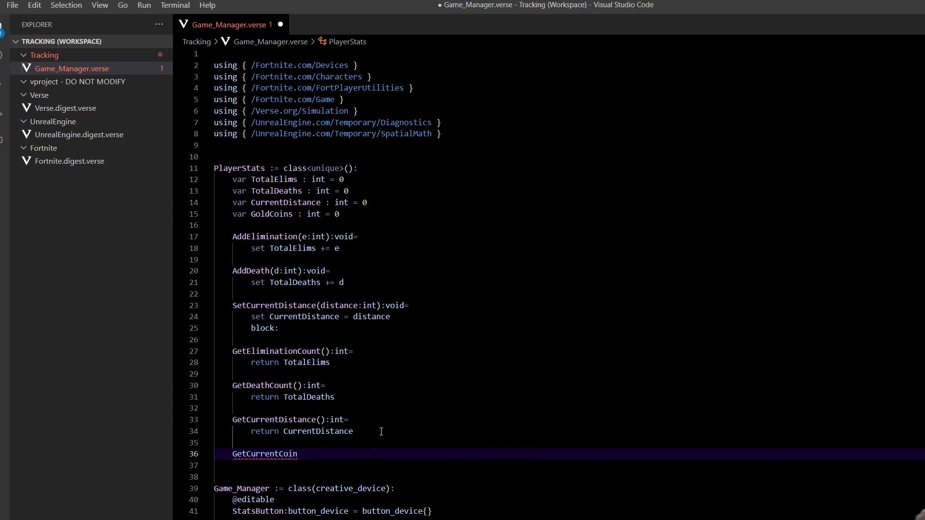
type("Count():int=")
left_click(570, 465)
type("return")
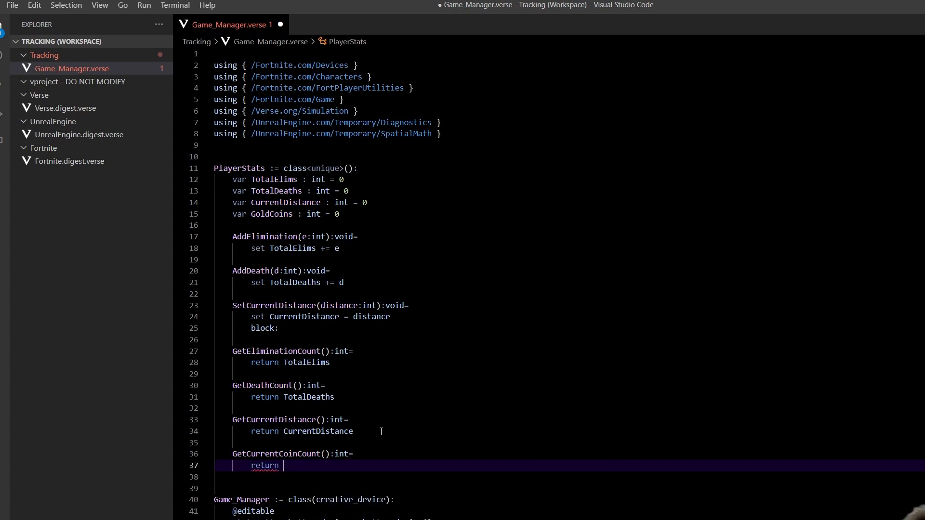
type("GoldCoins")
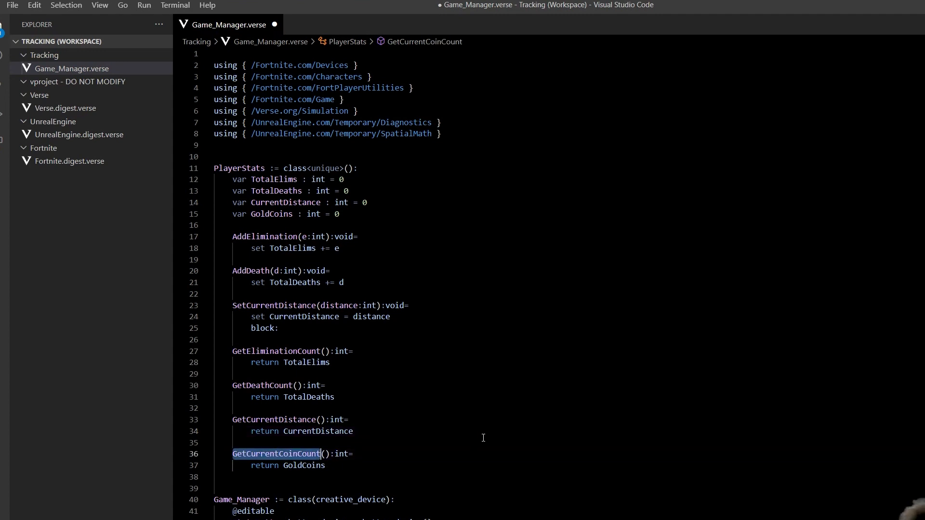
left_click(265, 236)
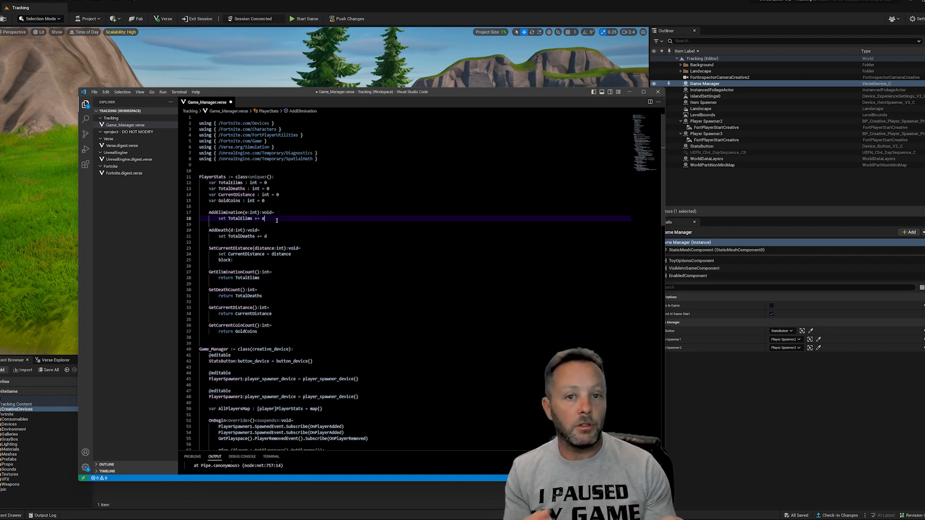
mouse_move(310, 227)
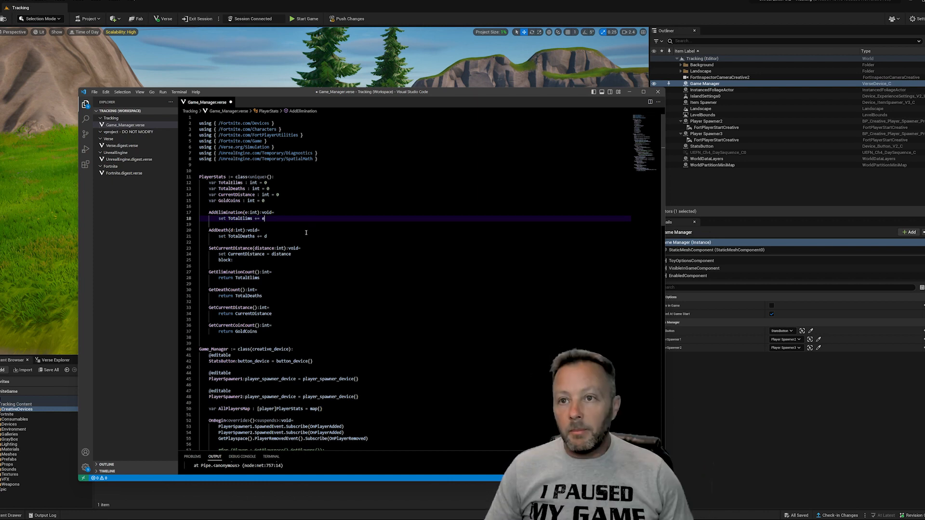
mouse_move(292, 220)
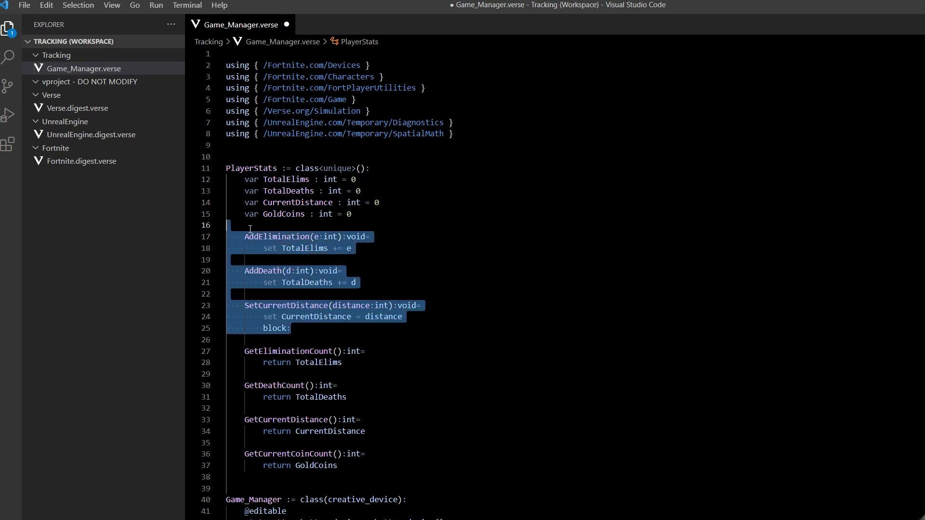
mouse_move(280, 242)
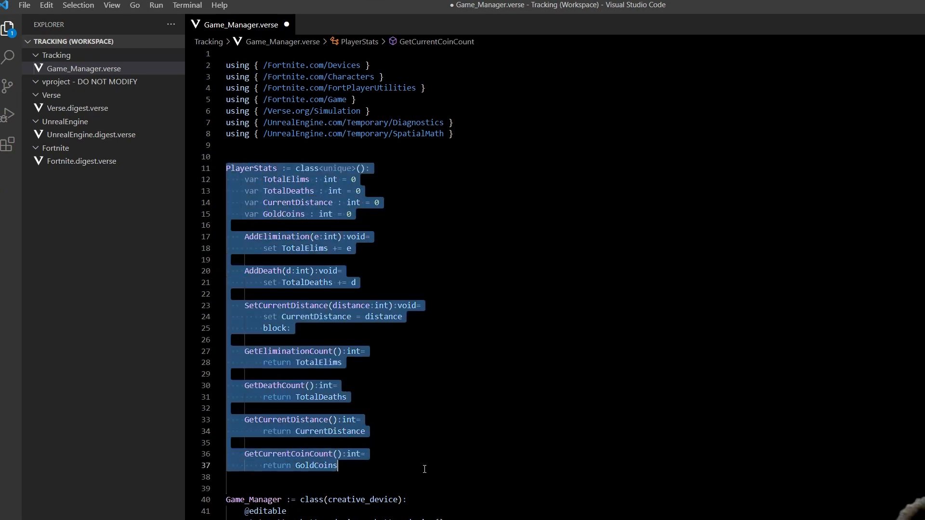
left_click(351, 466)
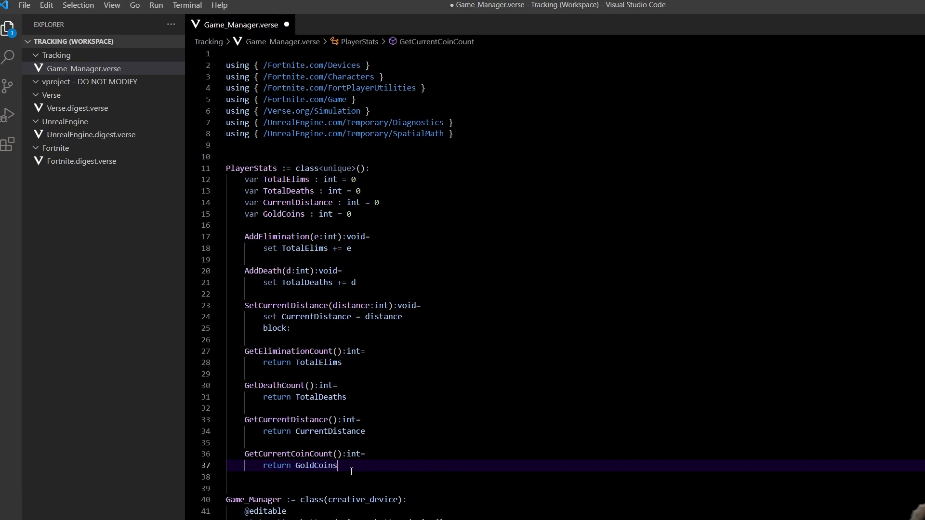
mouse_move(466, 310)
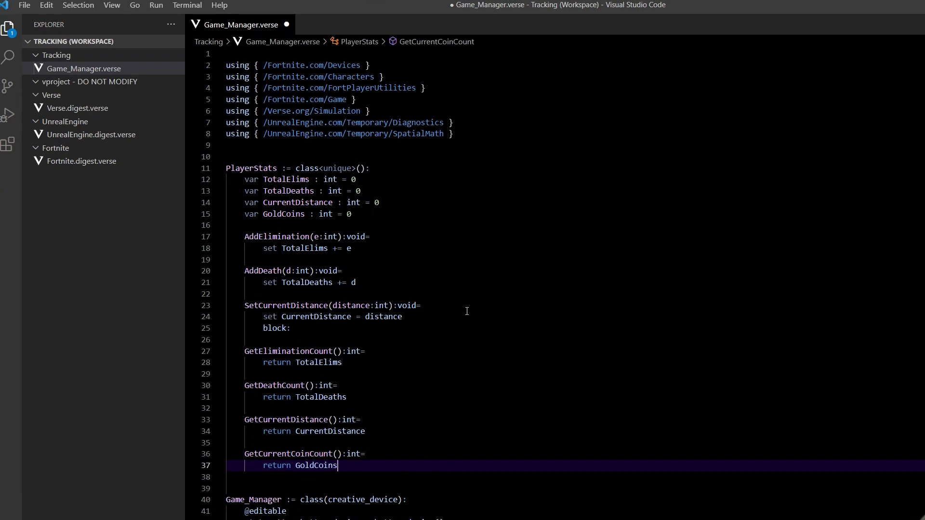
mouse_move(418, 325)
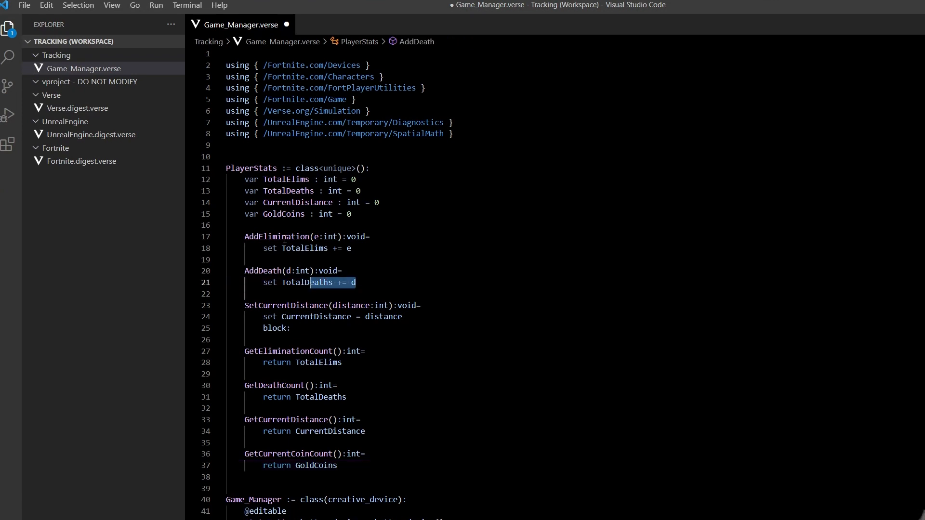
double_click(304, 248)
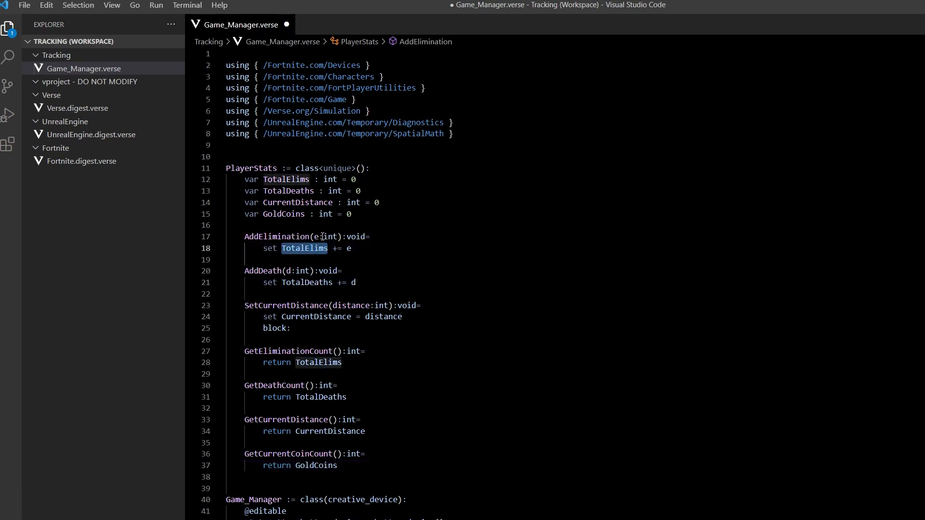
left_click(320, 236)
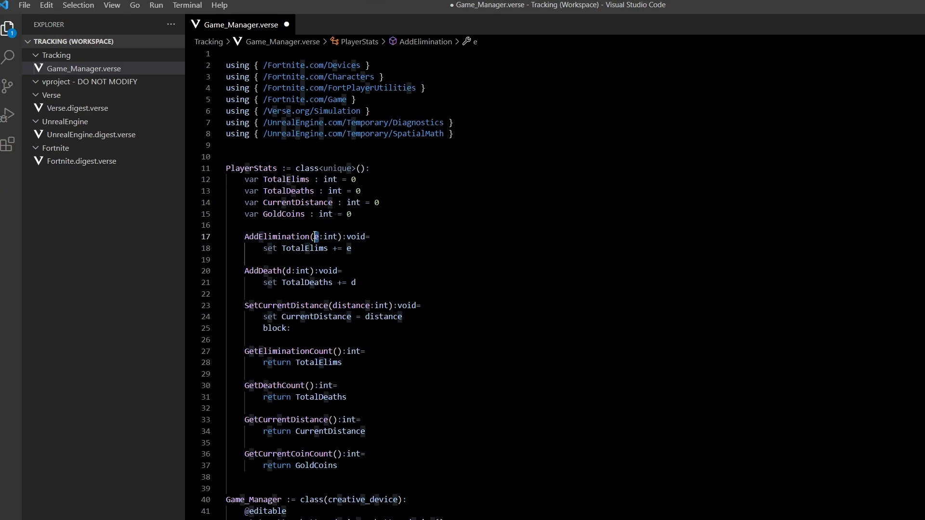
mouse_move(315, 236)
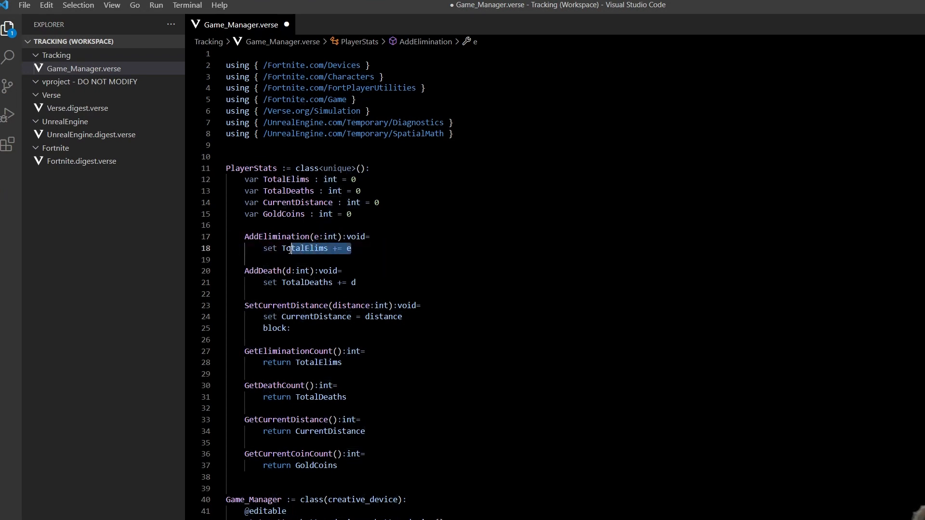
left_click(295, 168)
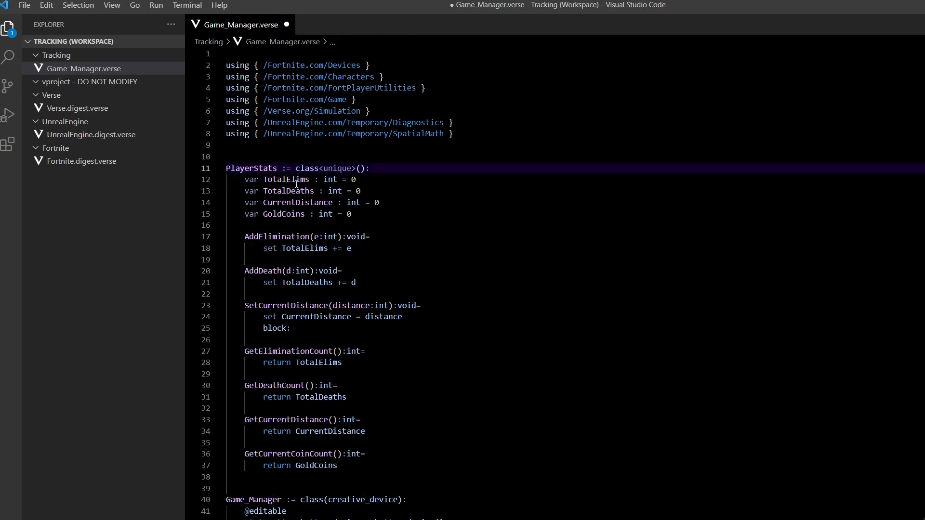
double_click(286, 179)
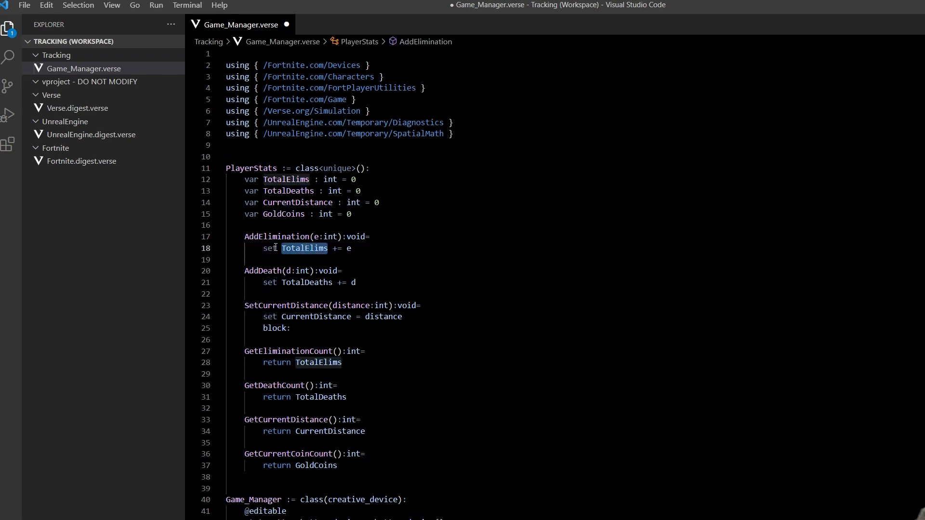
left_click(250, 179)
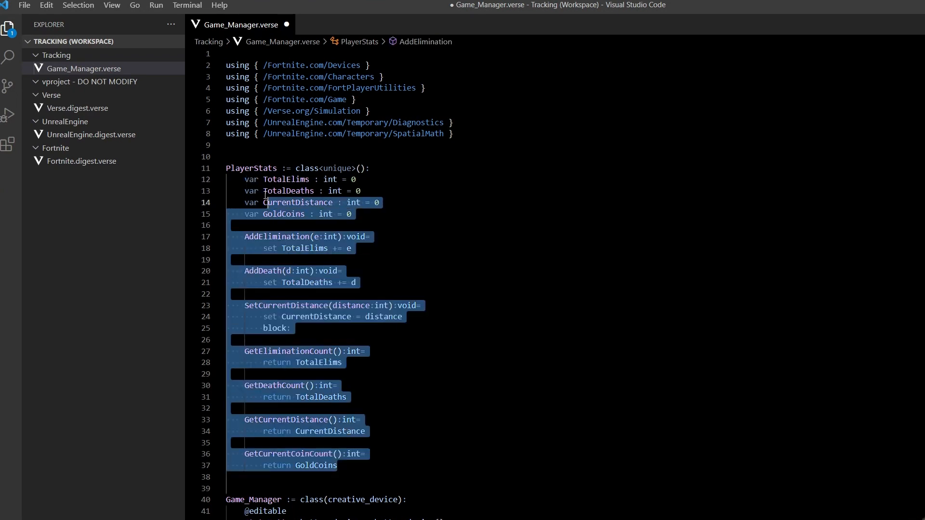
scroll("down", 3)
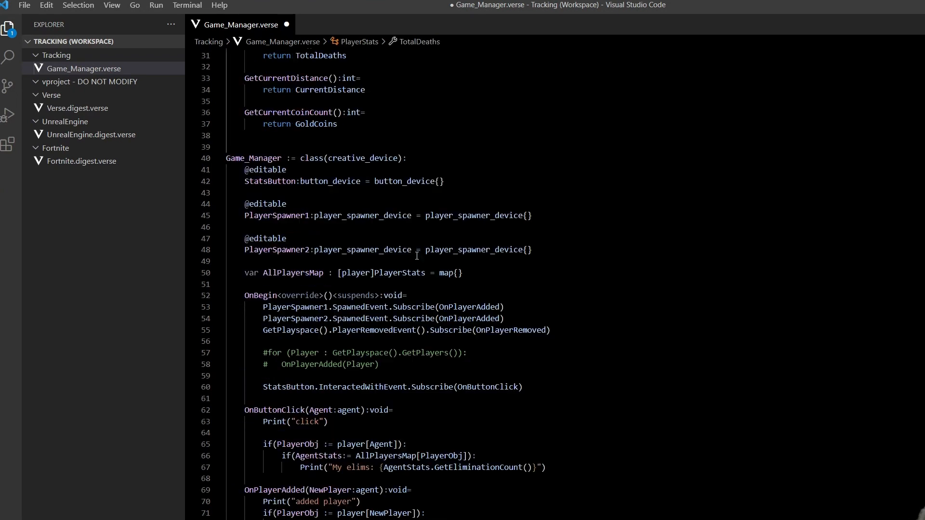
scroll("down", 3)
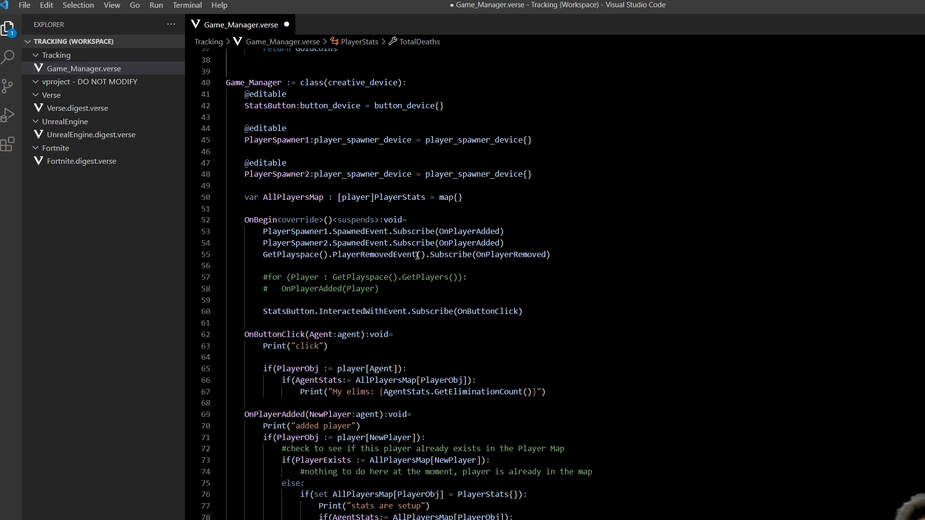
mouse_move(360, 131)
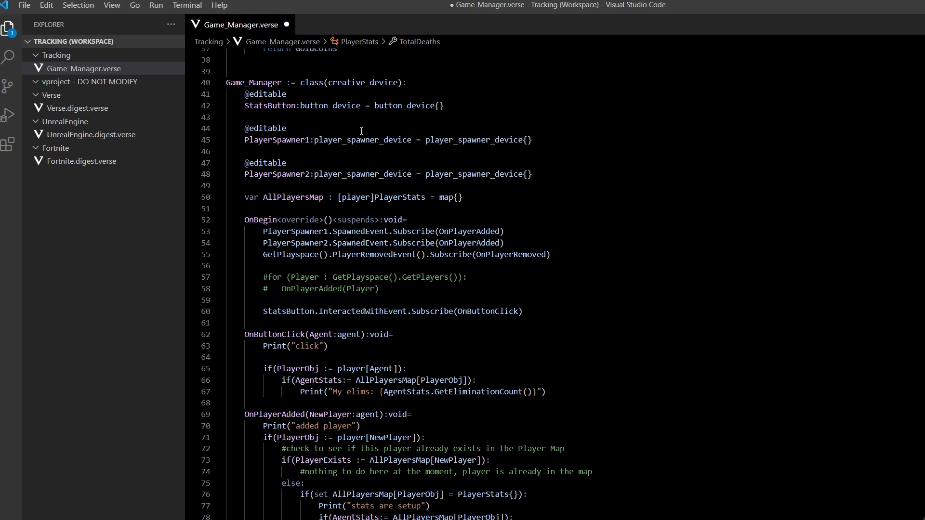
double_click(260, 220)
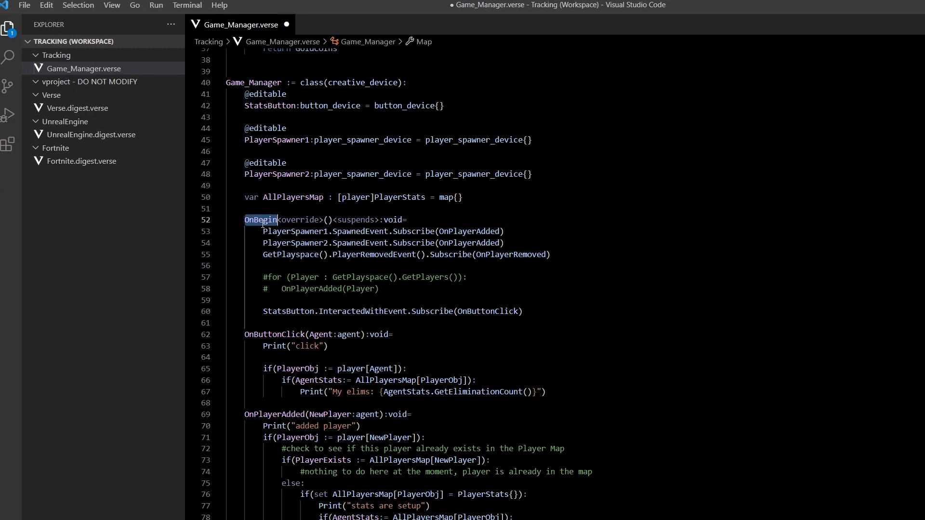
left_click(264, 94)
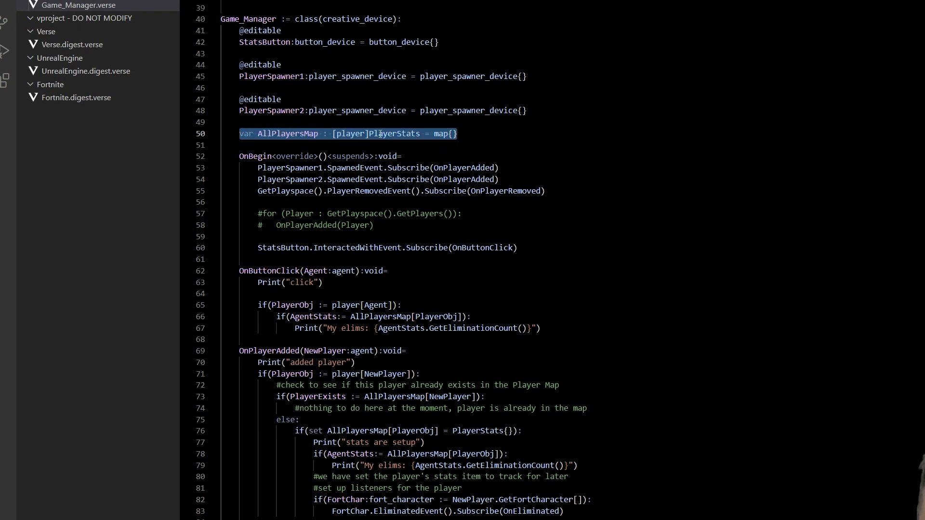
mouse_move(395, 133)
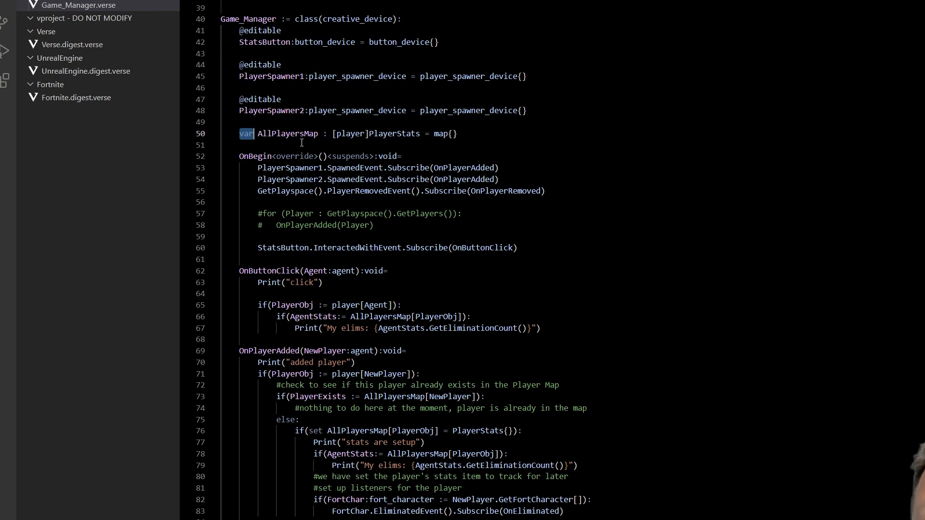
left_click(289, 133)
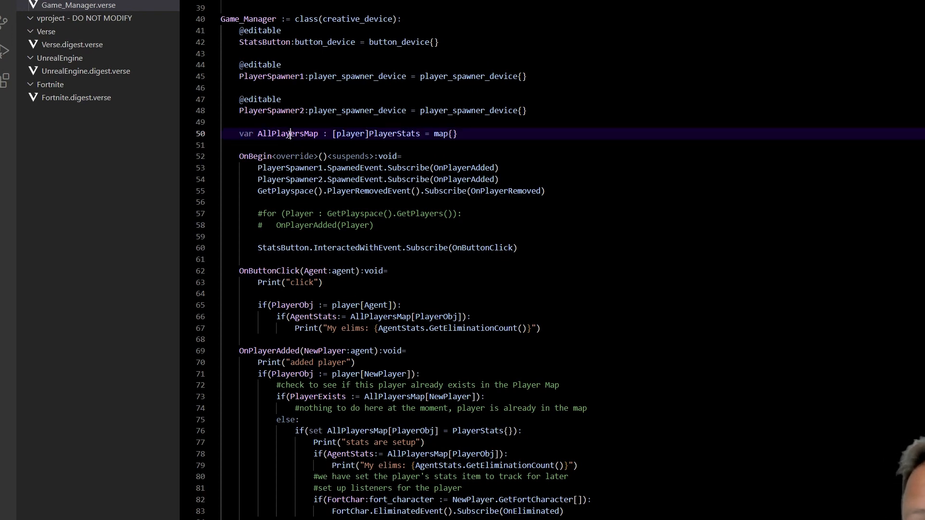
double_click(287, 133)
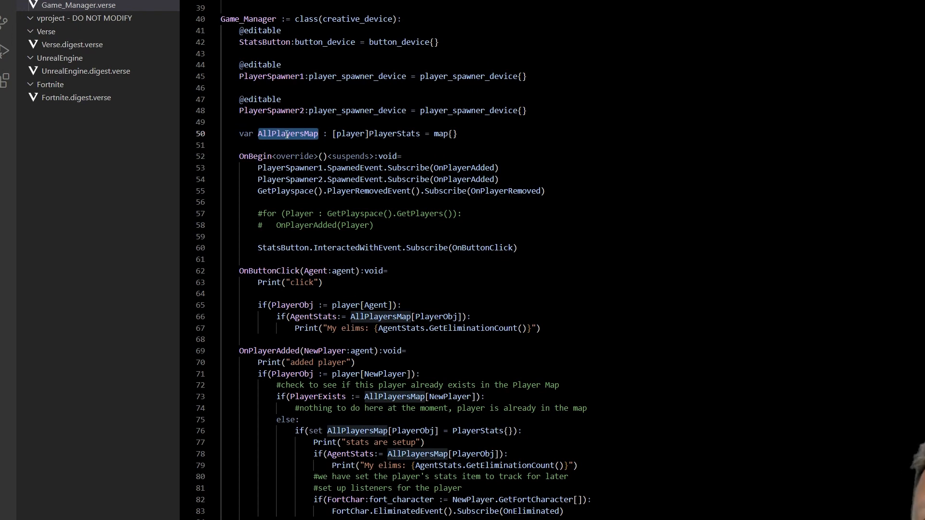
double_click(352, 134)
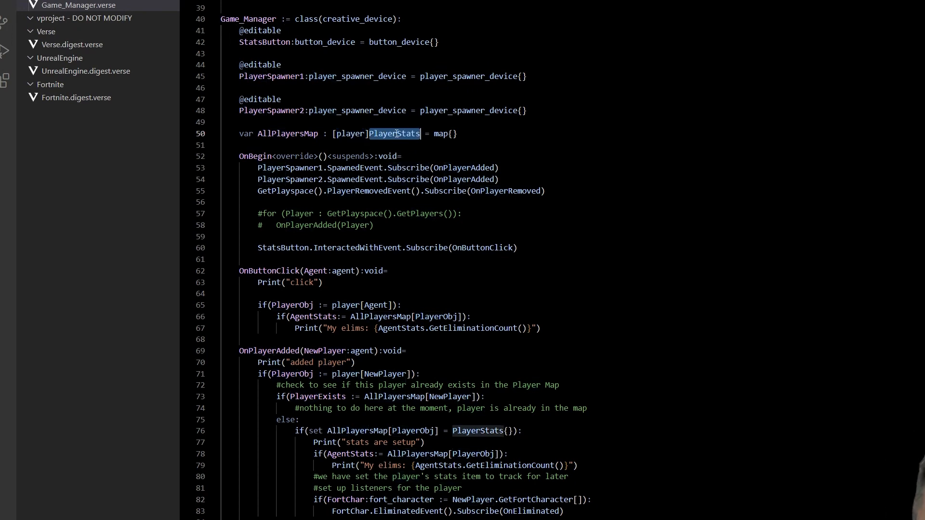
scroll("up", 3)
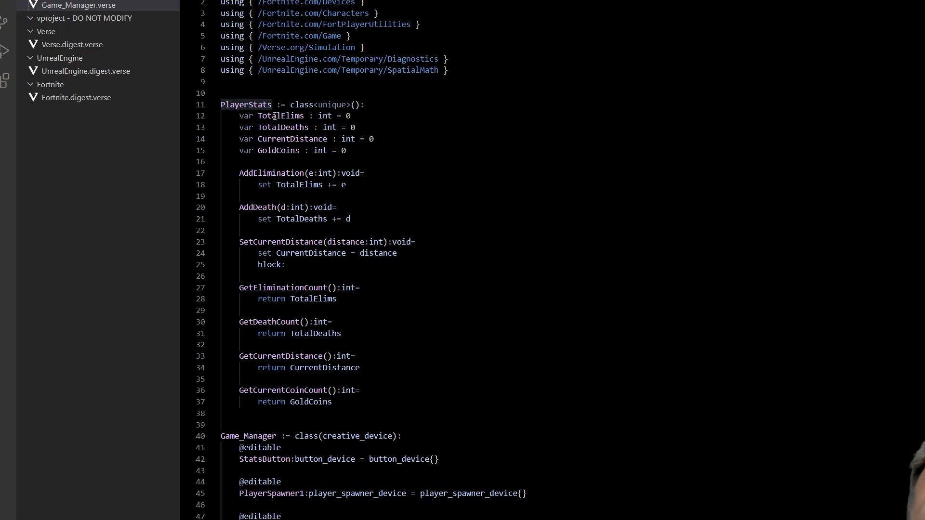
double_click(246, 105)
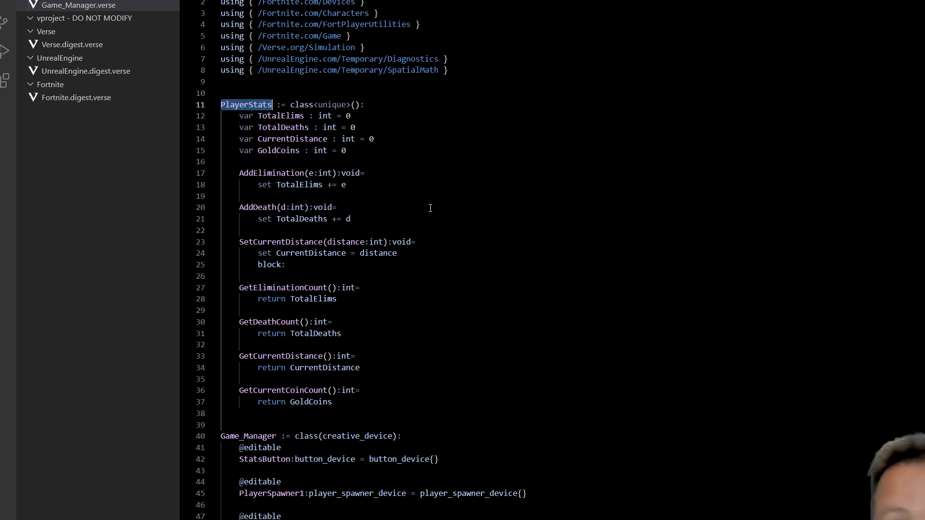
scroll("down", 3)
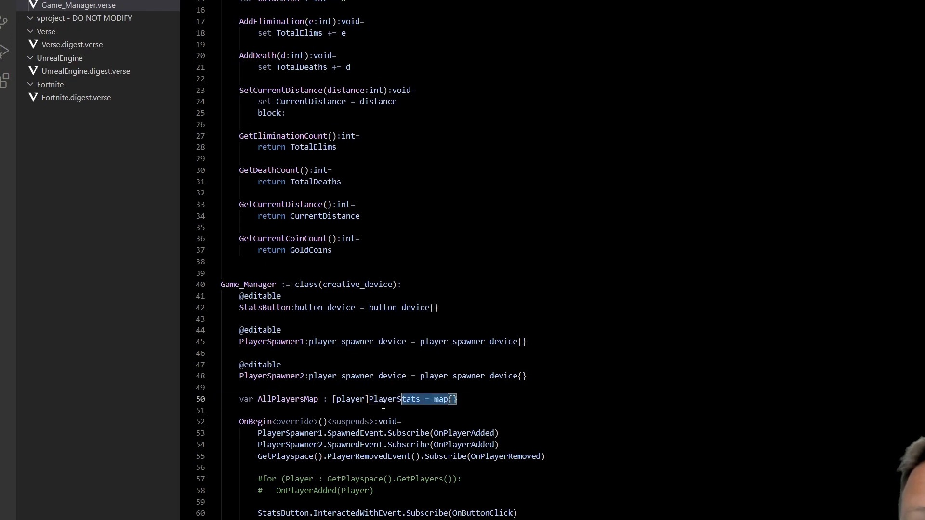
left_click(239, 399)
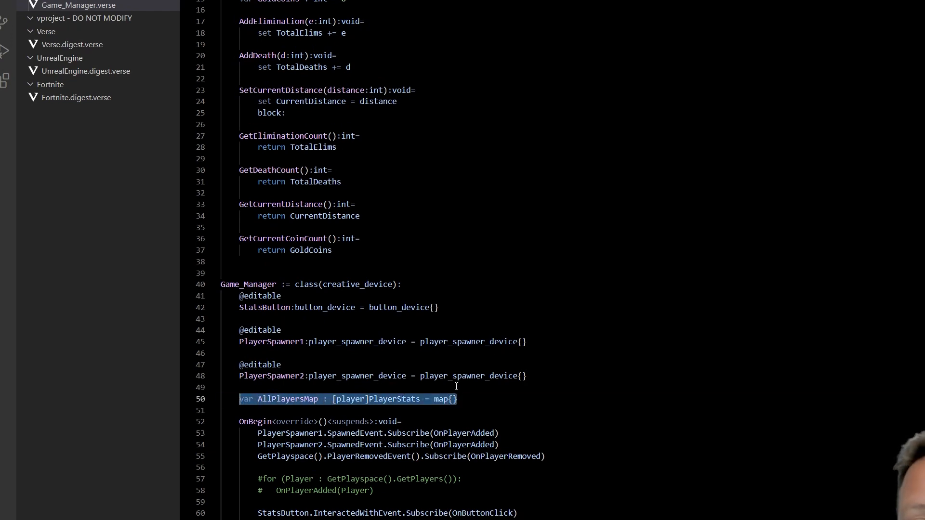
scroll("down", 3)
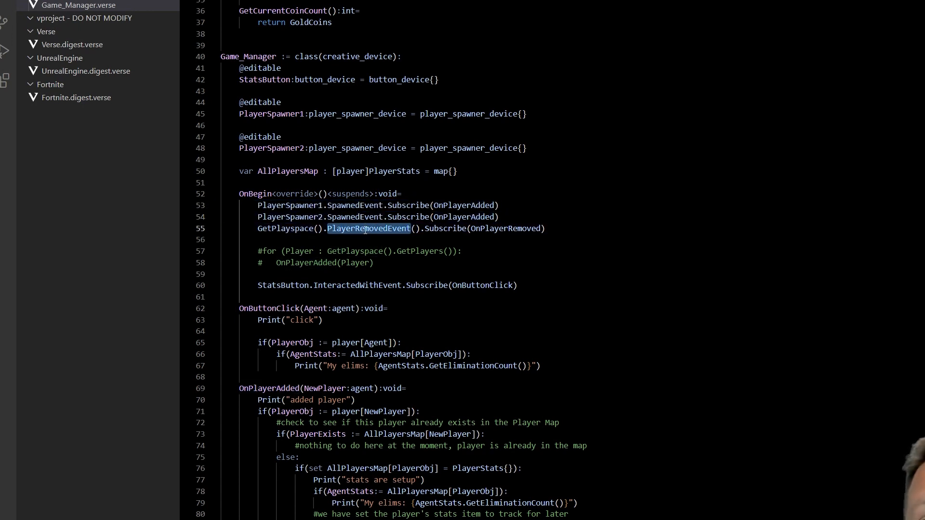
Step: Place the cursor on the OnBegin loop over existing playspace players
left_click(506, 228)
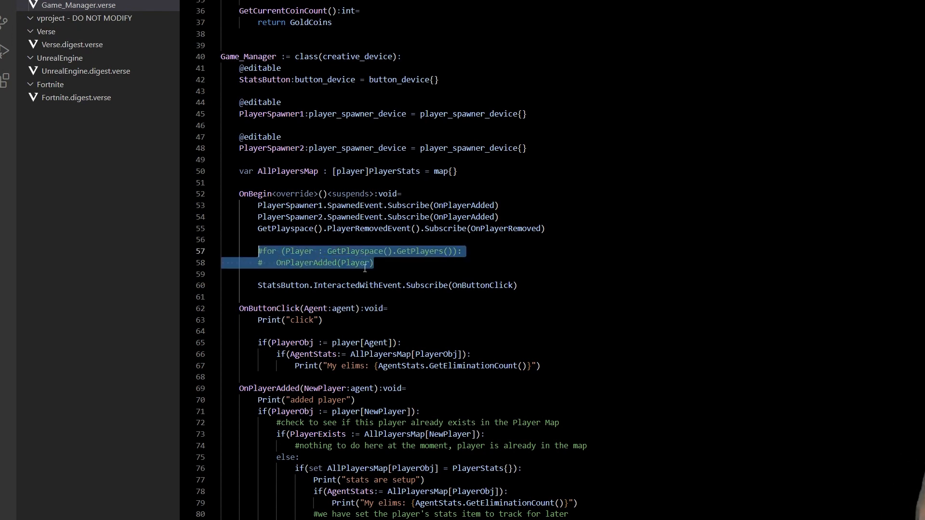
Step: Deselect the commented-out playspace-player loop lines in OnBegin
left_click(374, 263)
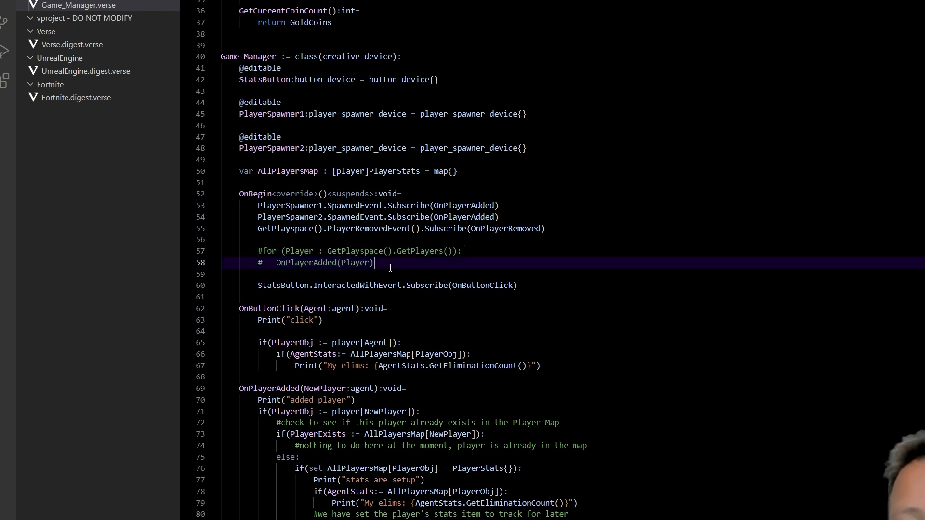
mouse_move(380, 258)
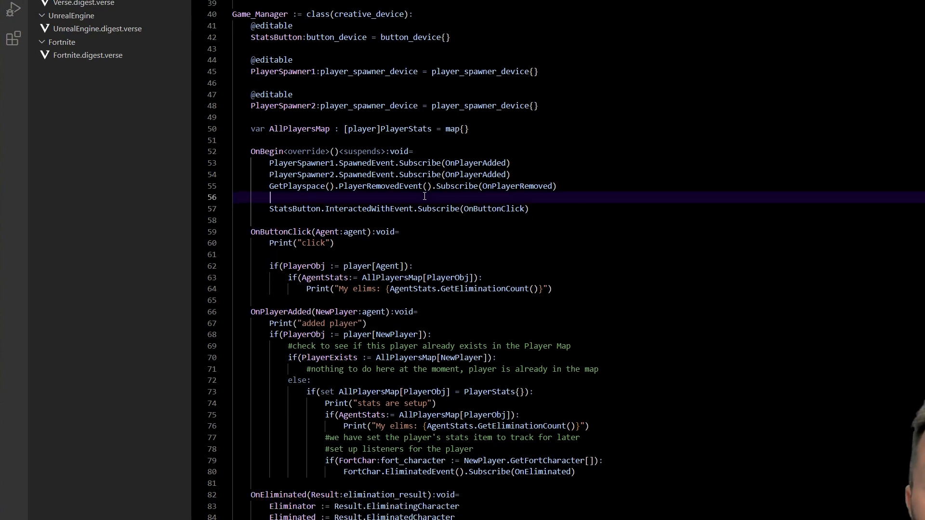
mouse_move(419, 174)
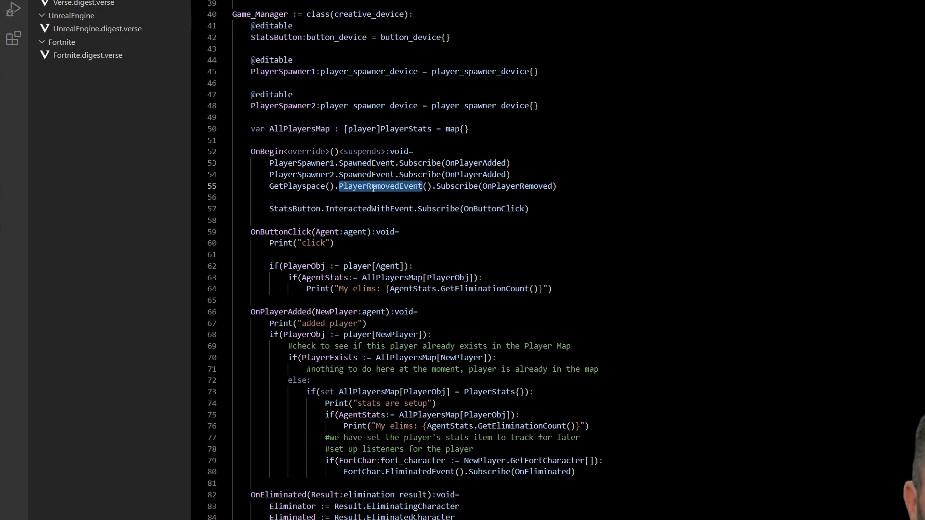
mouse_move(517, 186)
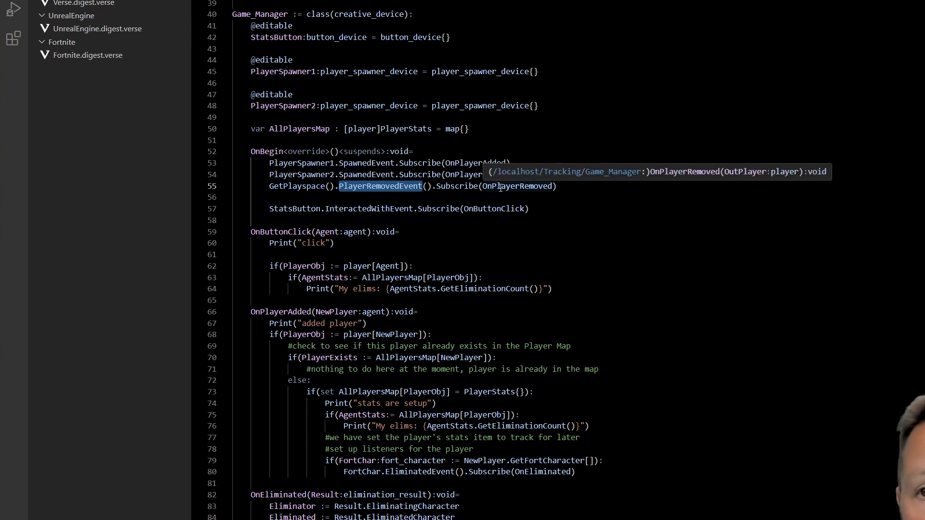
mouse_move(381, 186)
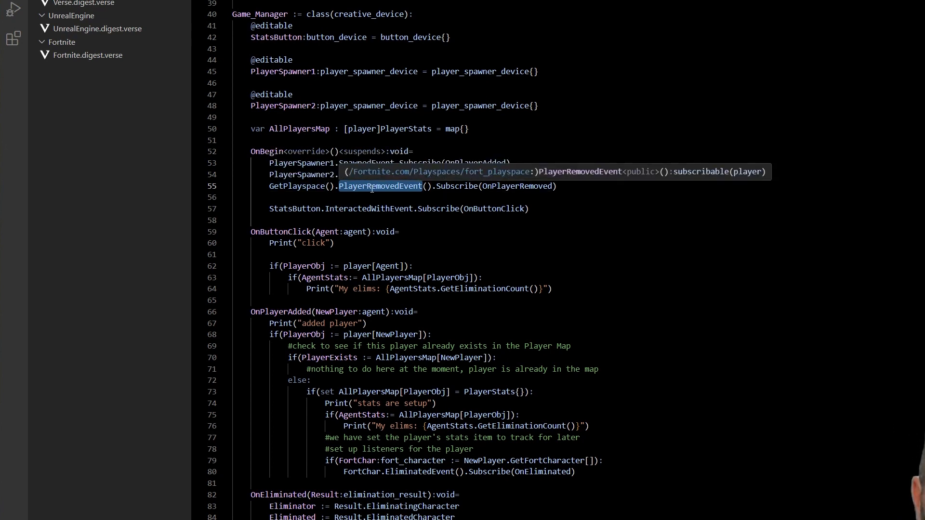
double_click(294, 208)
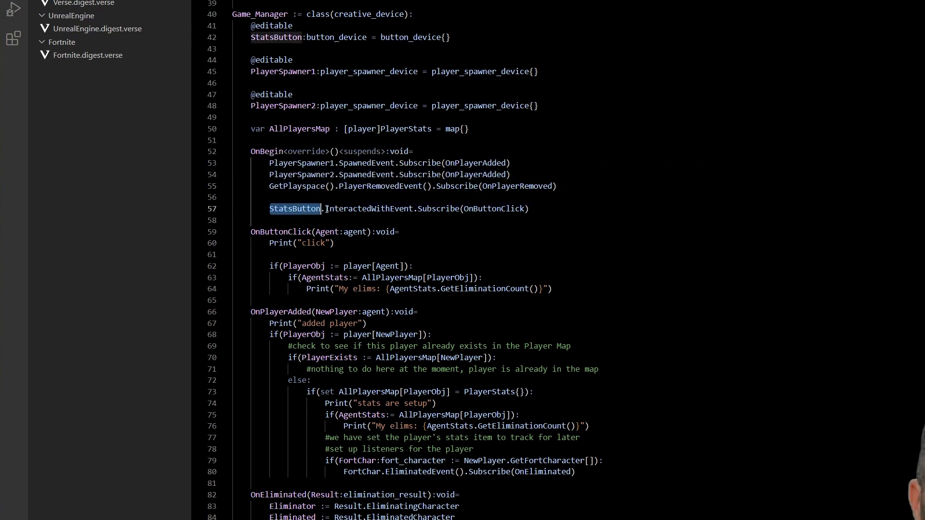
double_click(494, 208)
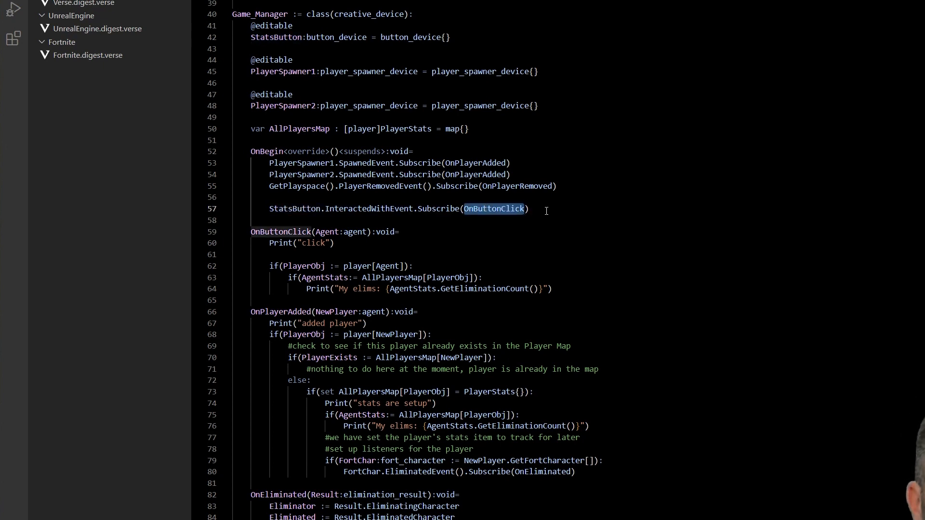
double_click(280, 231)
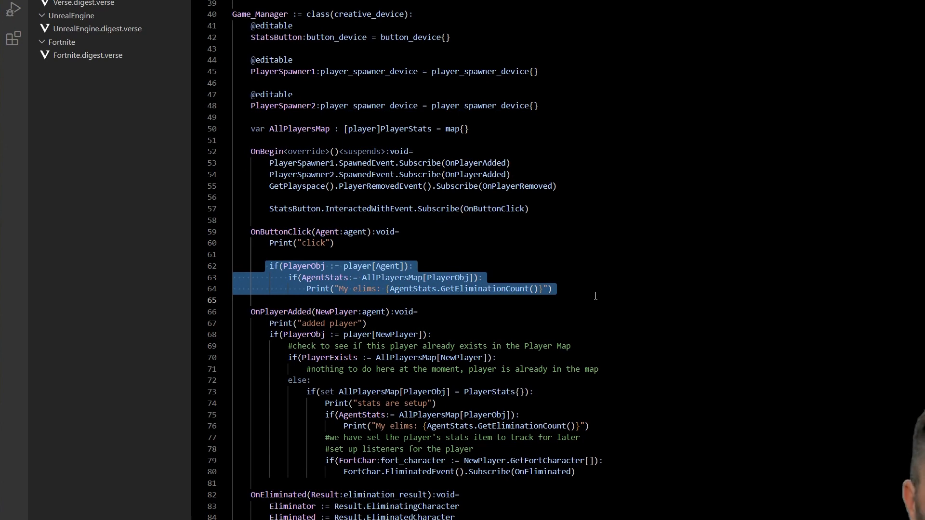
scroll("down", 3)
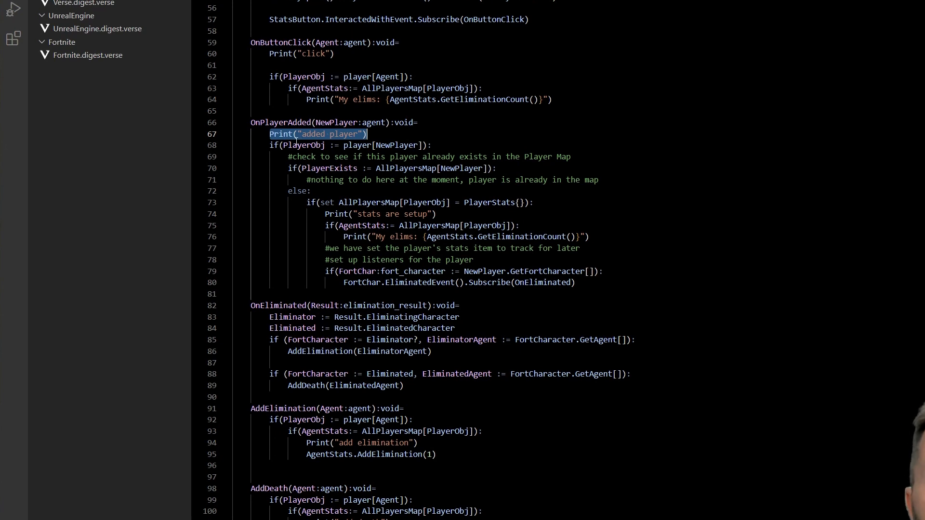
scroll("up", 3)
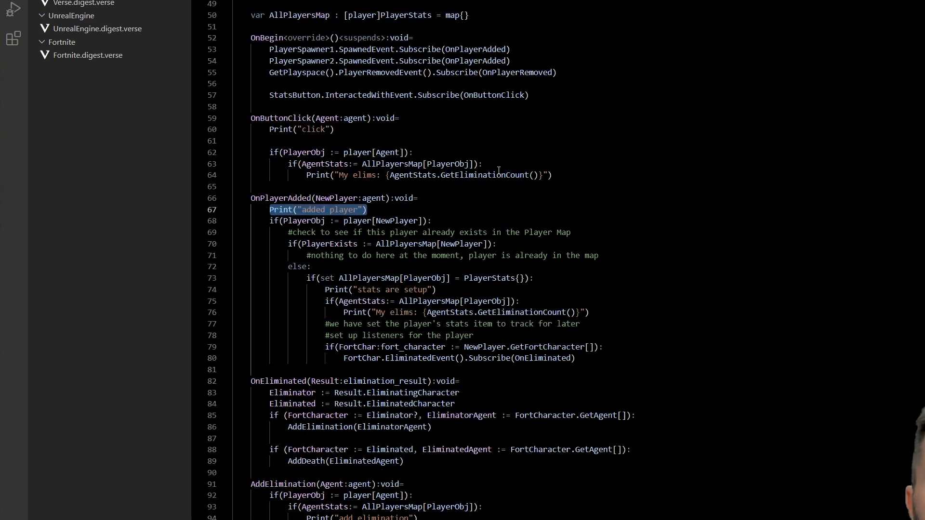
scroll("up", 3)
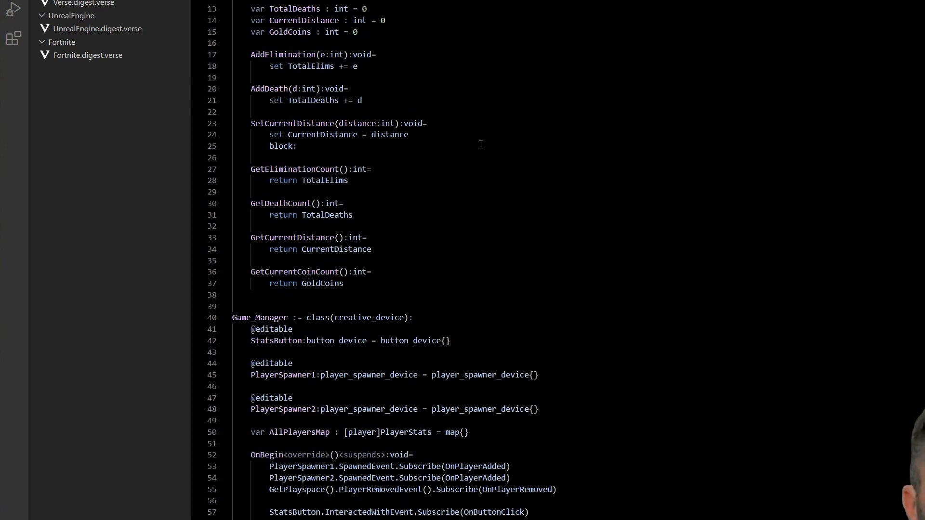
scroll("down", 3)
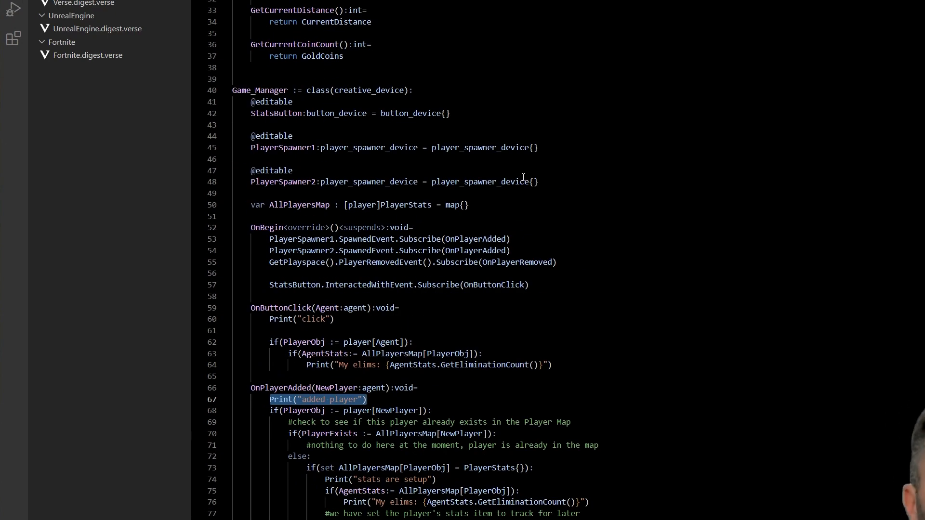
scroll("down", 3)
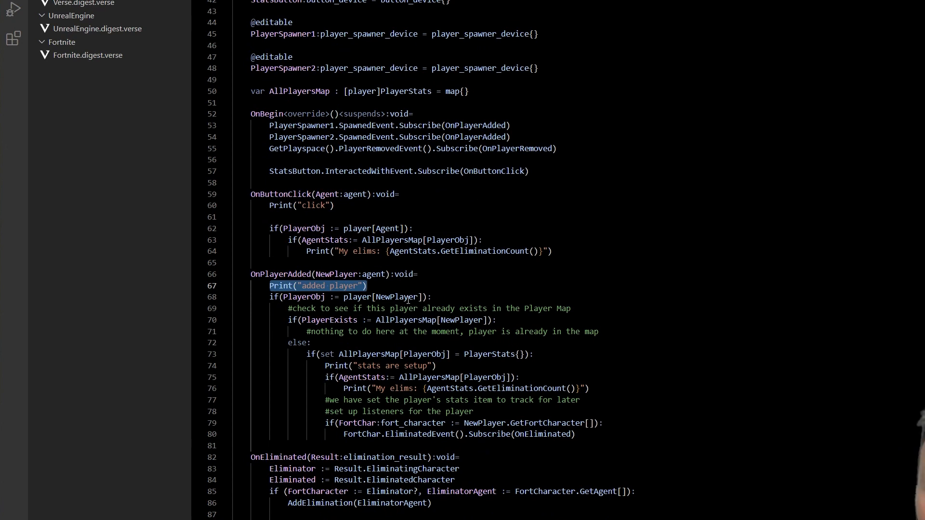
left_click(367, 286)
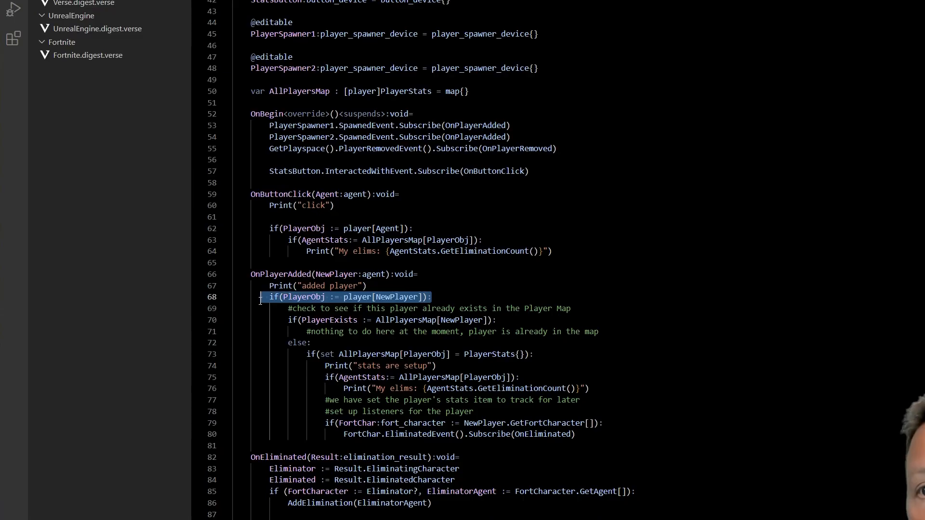
left_click(379, 296)
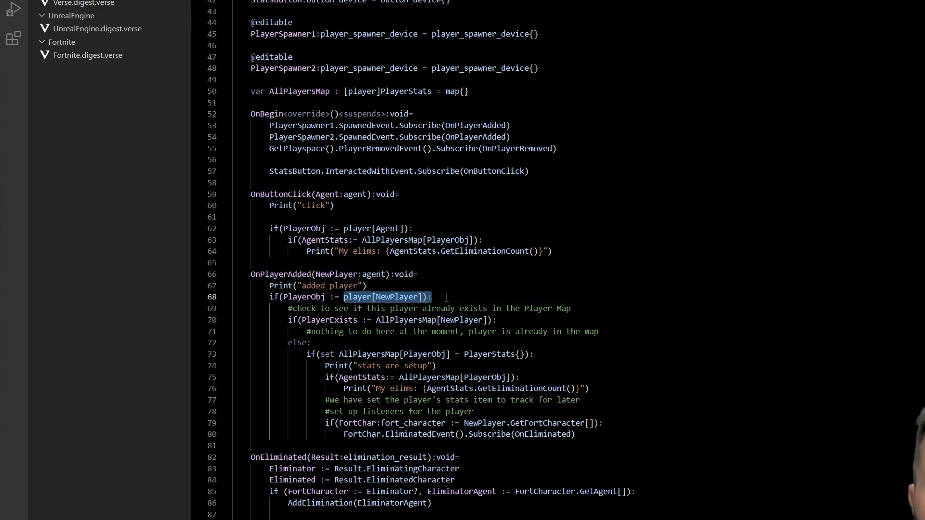
left_click(360, 296)
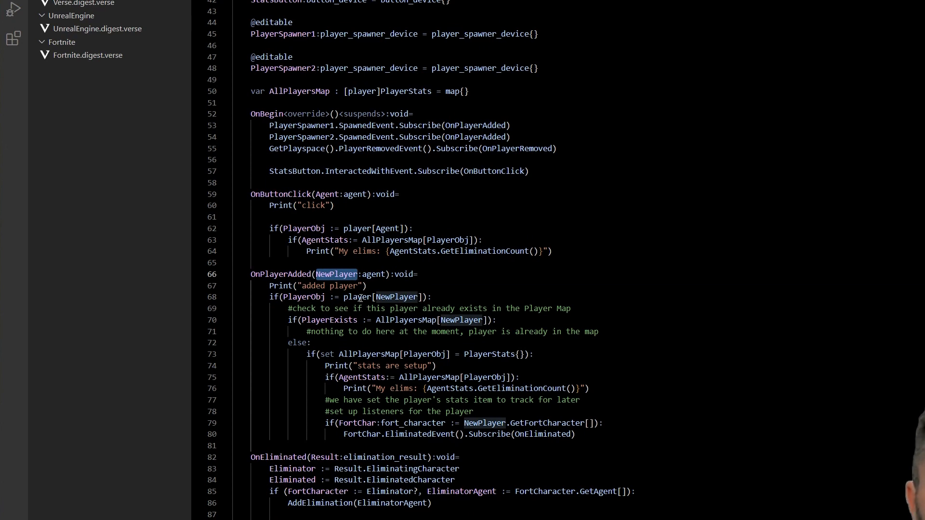
mouse_move(289, 318)
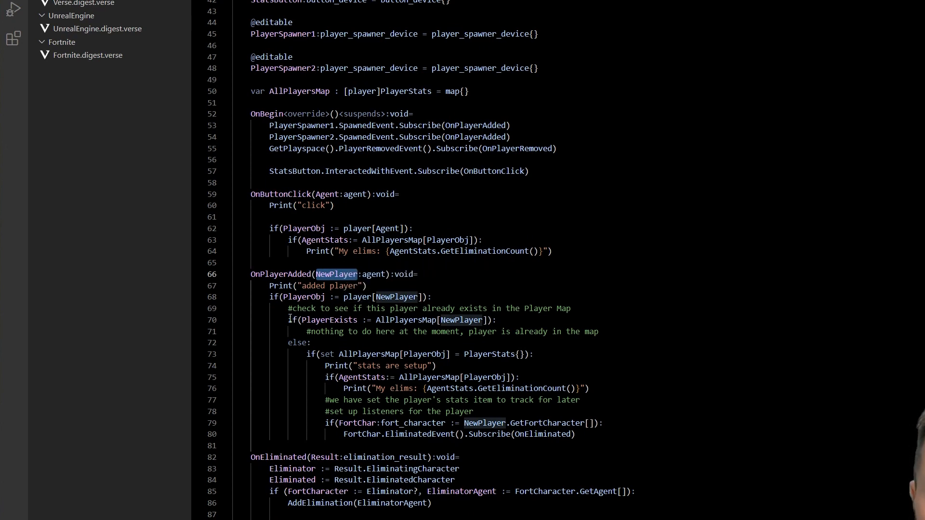
triple_click(389, 320)
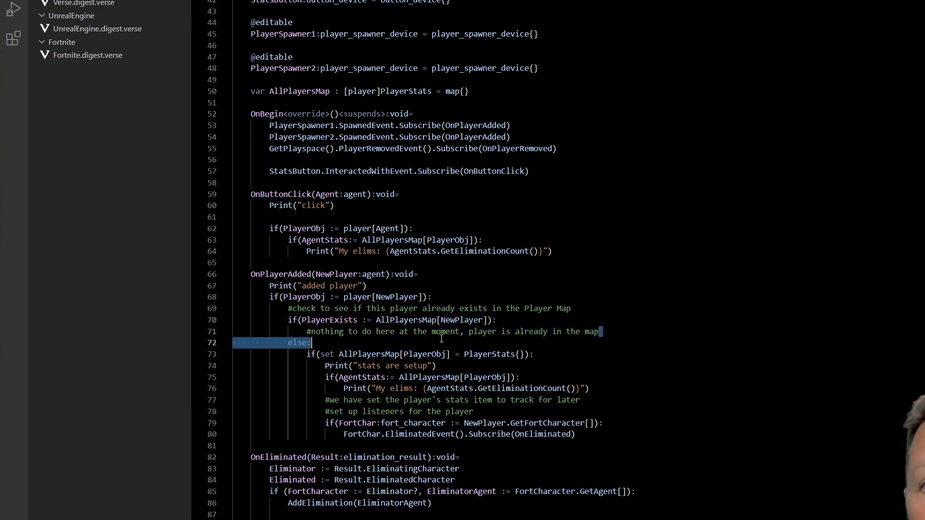
double_click(329, 320)
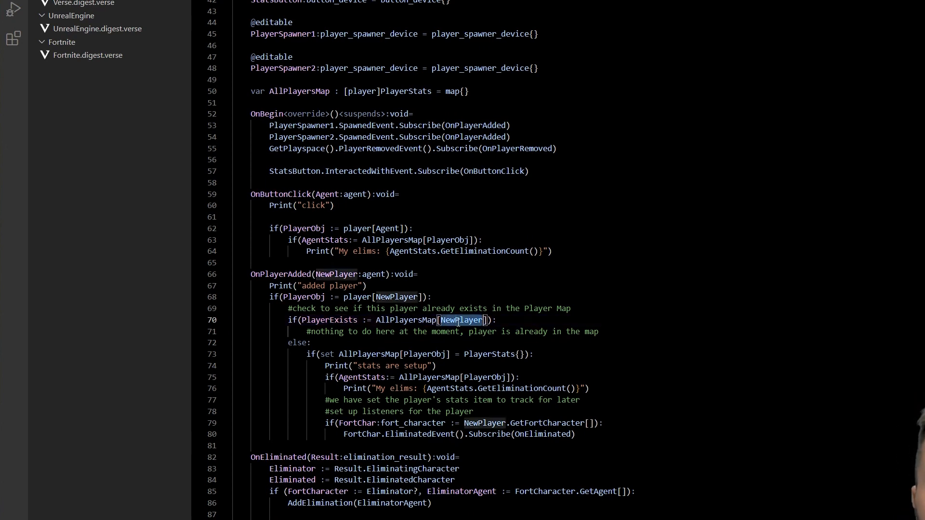
double_click(406, 319)
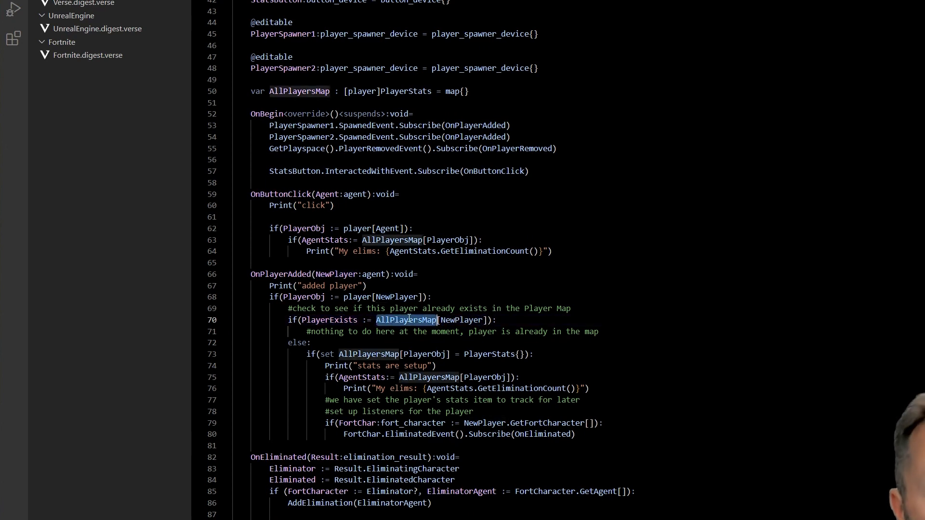
double_click(462, 320)
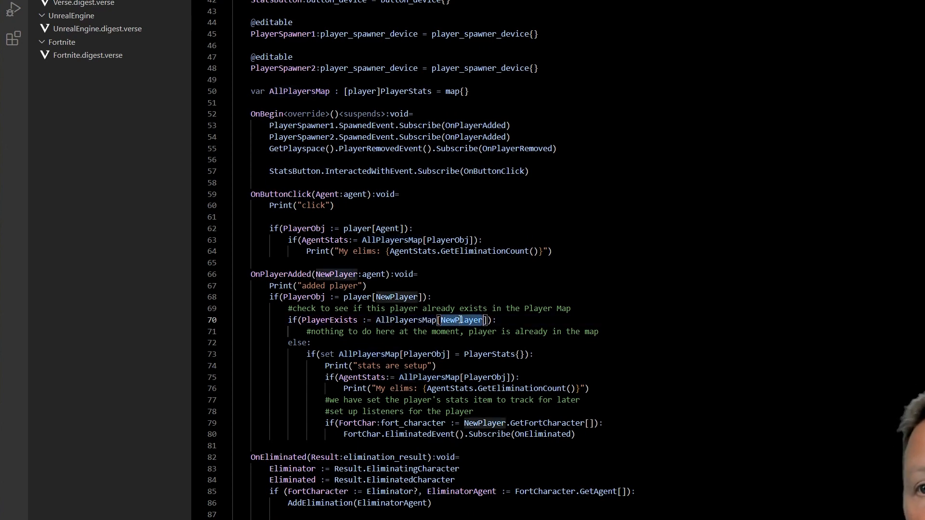
mouse_move(461, 320)
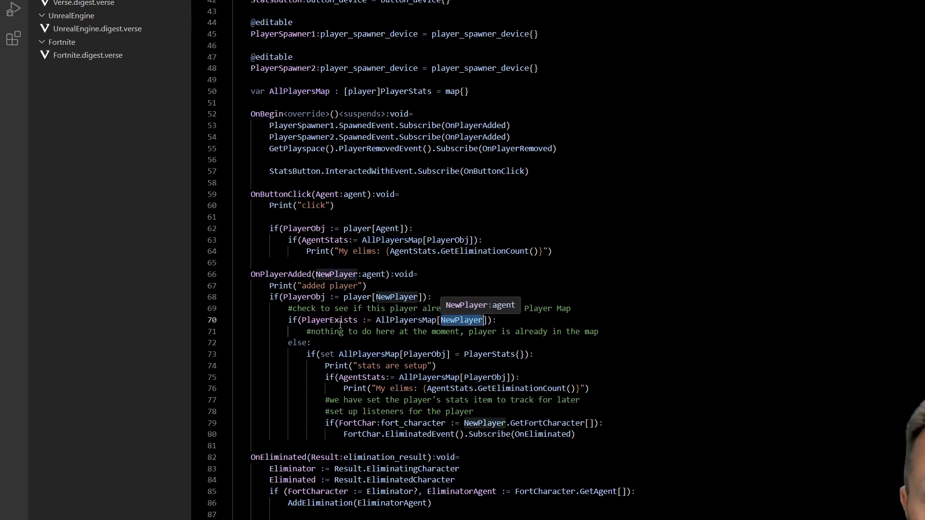
mouse_move(286, 341)
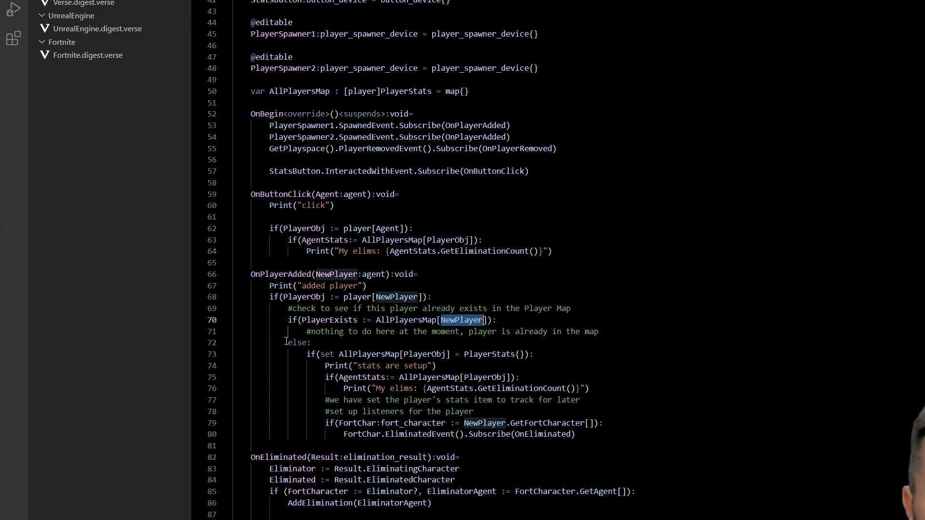
double_click(297, 342)
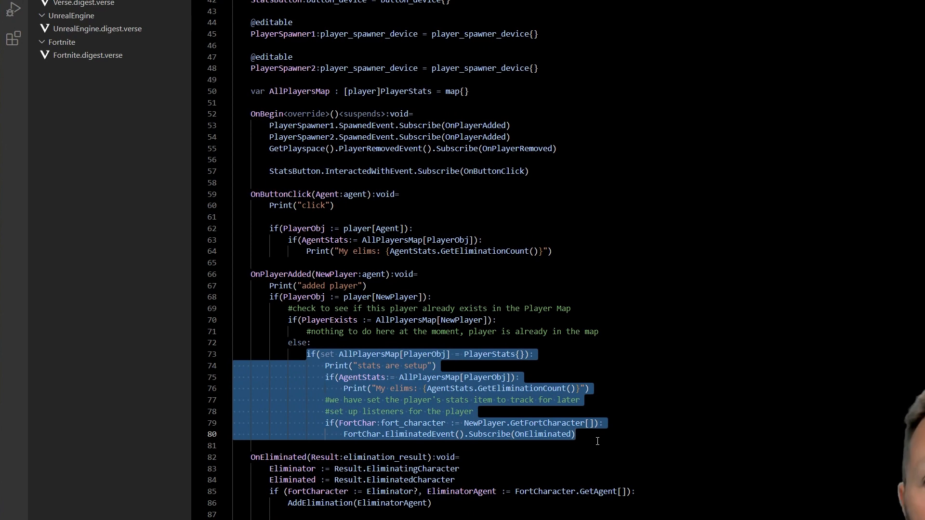
left_click(575, 434)
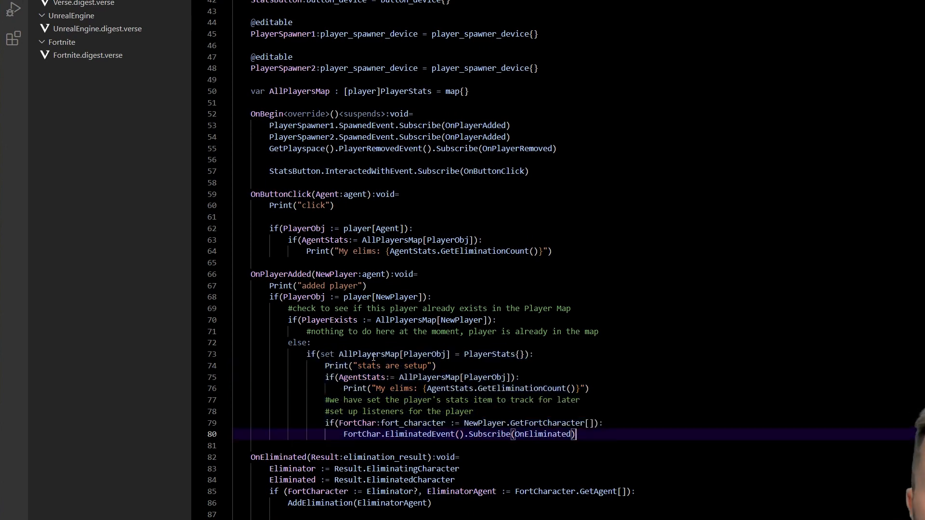
double_click(422, 354)
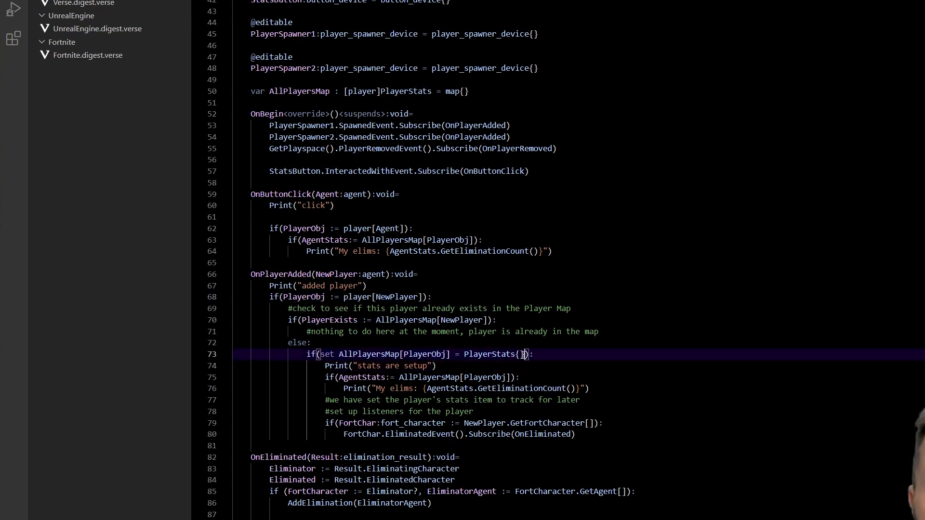
double_click(492, 354)
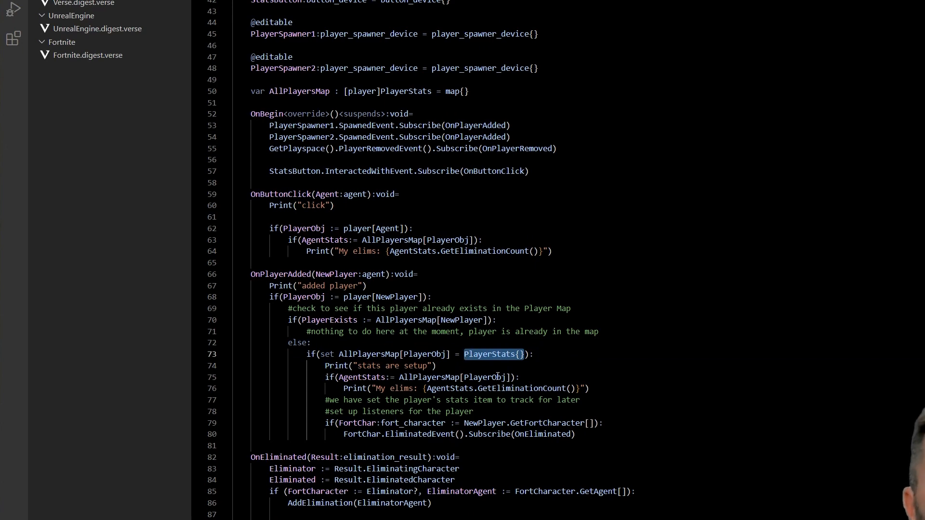
scroll("up", 3)
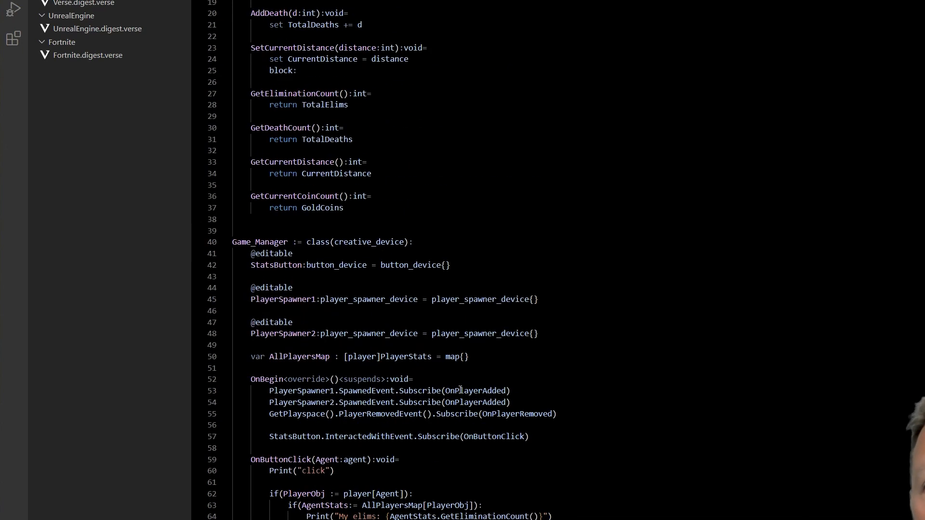
scroll("up", 3)
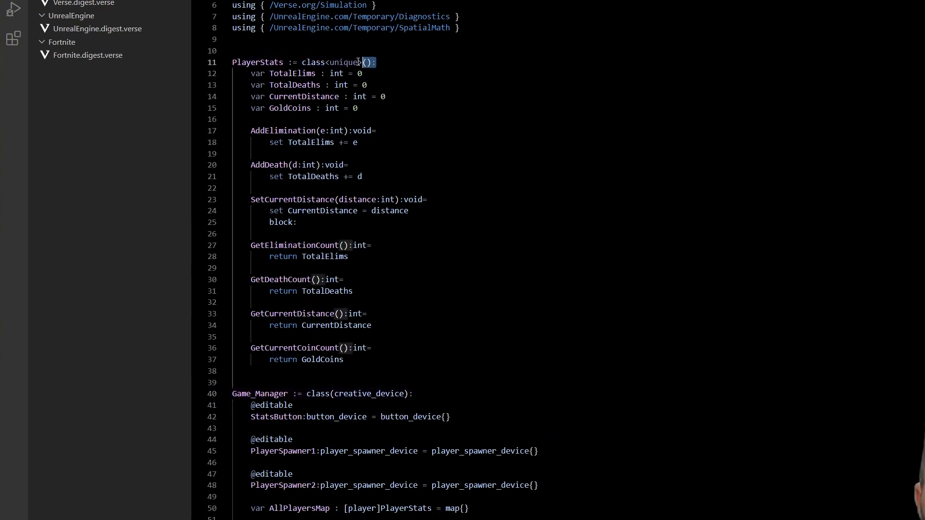
scroll("down", 3)
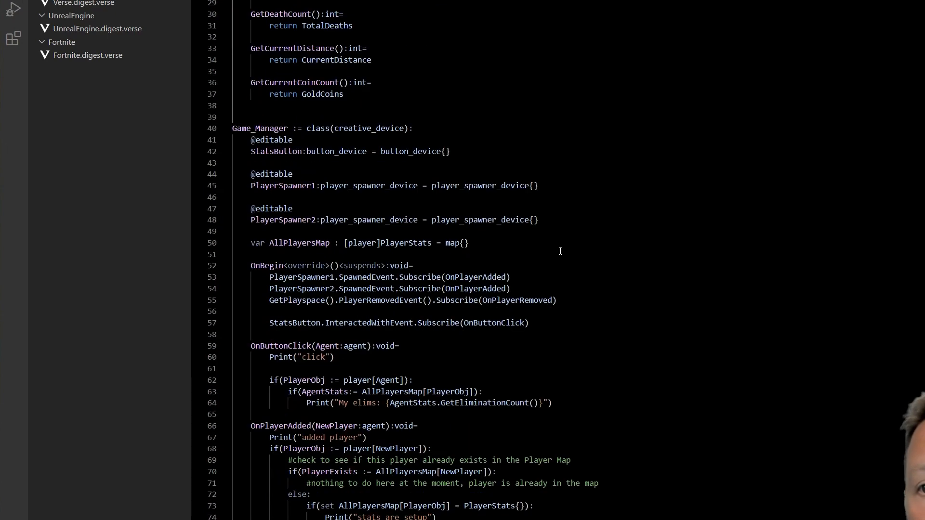
scroll("down", 3)
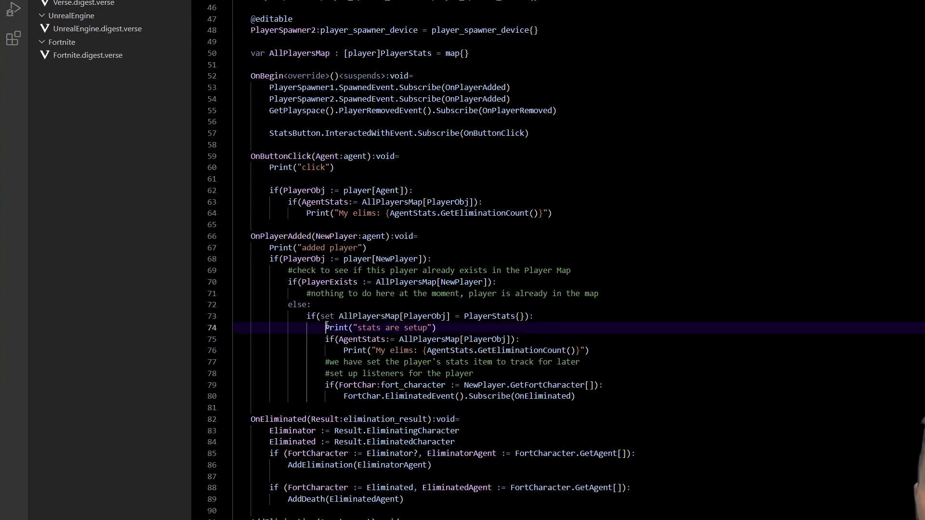
double_click(380, 328)
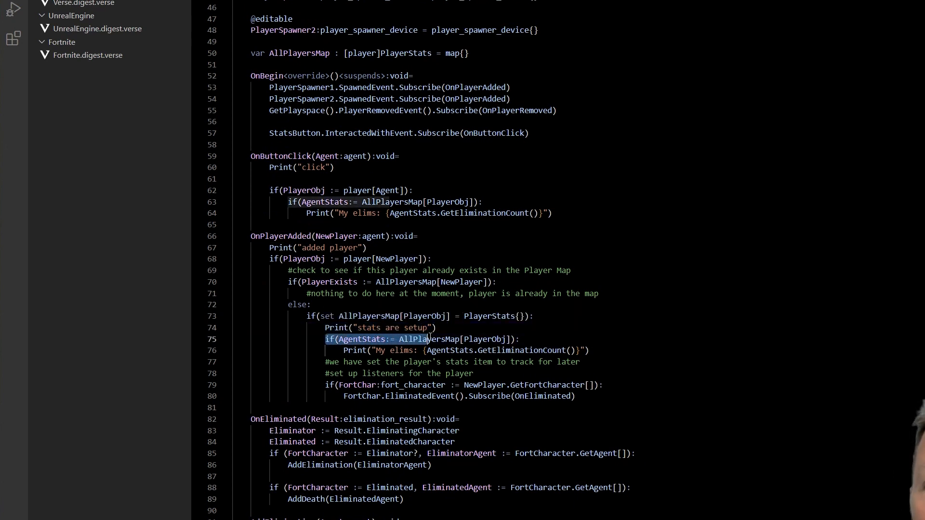
left_click(518, 340)
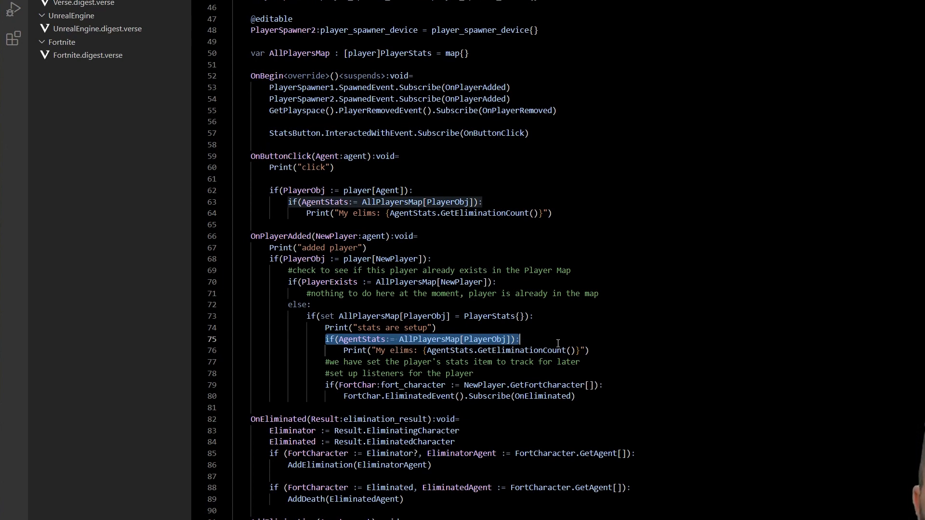
double_click(362, 339)
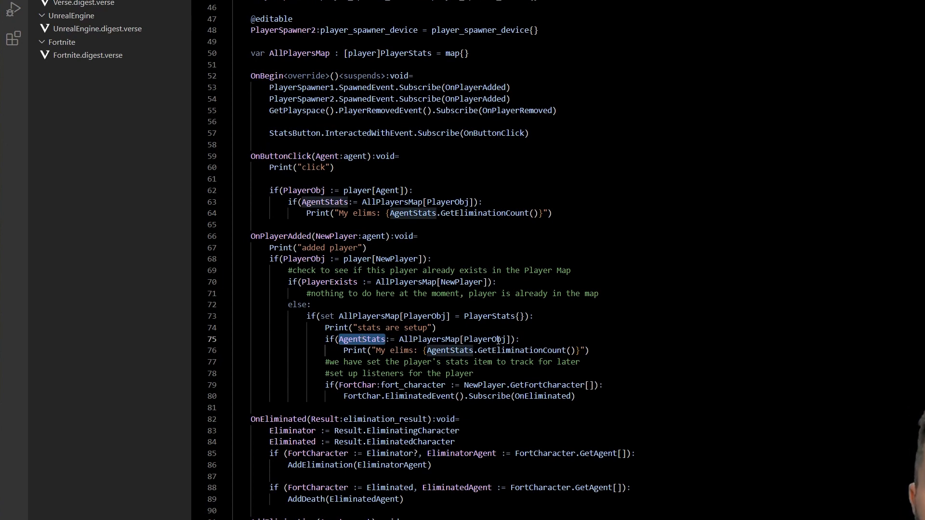
double_click(454, 339)
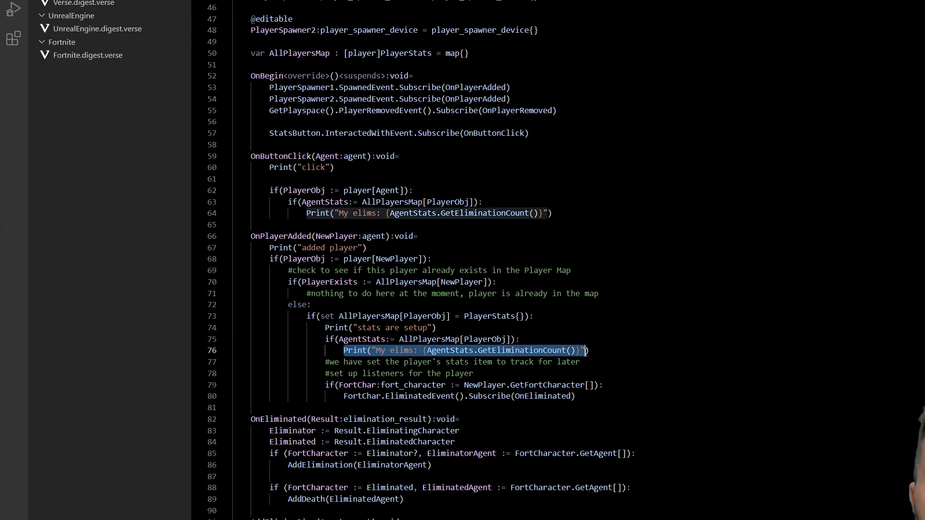
left_click(522, 350)
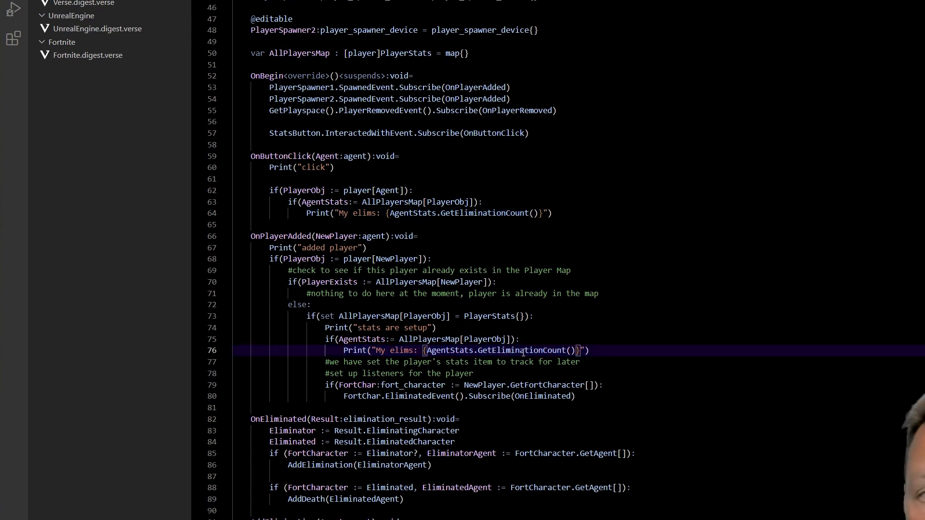
double_click(451, 351)
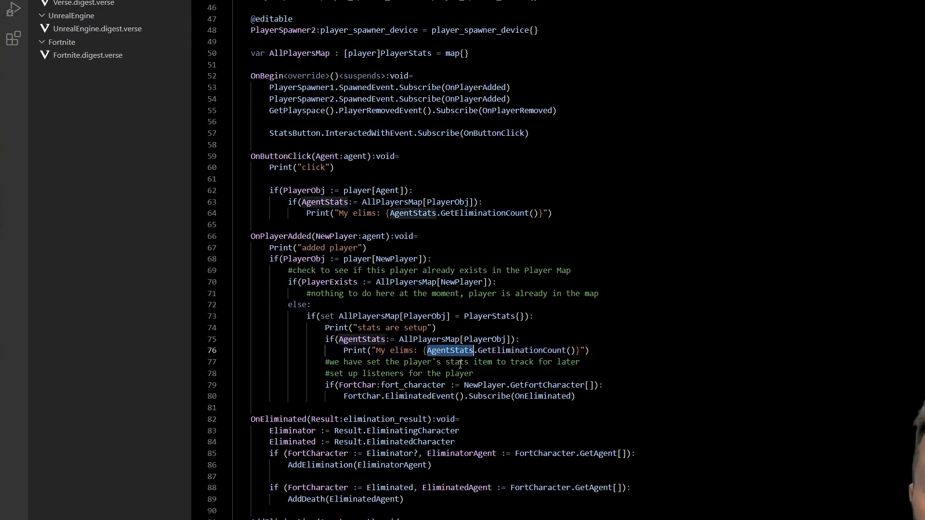
double_click(489, 316)
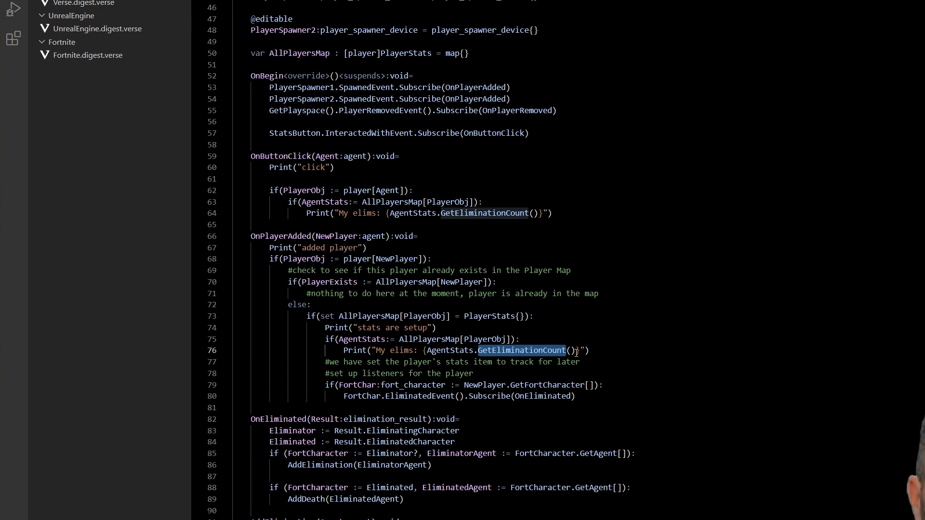
mouse_move(594, 355)
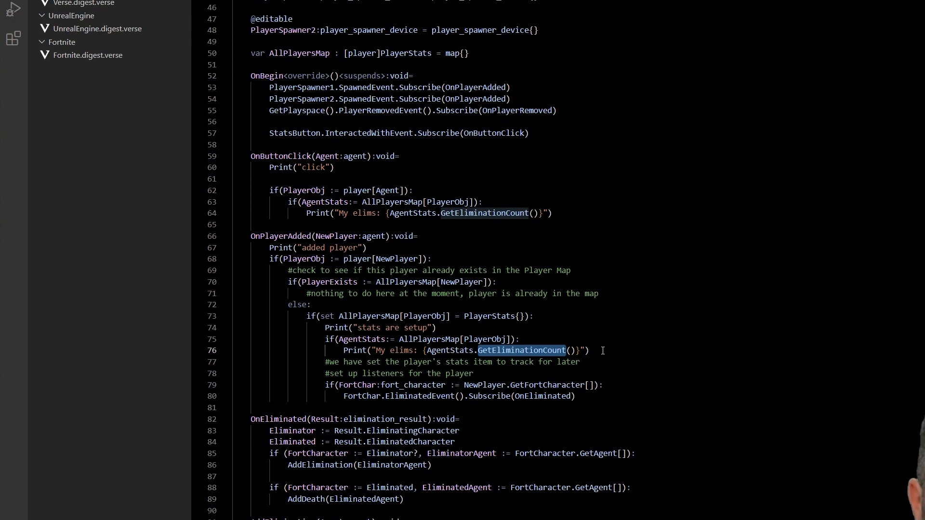
left_click(581, 396)
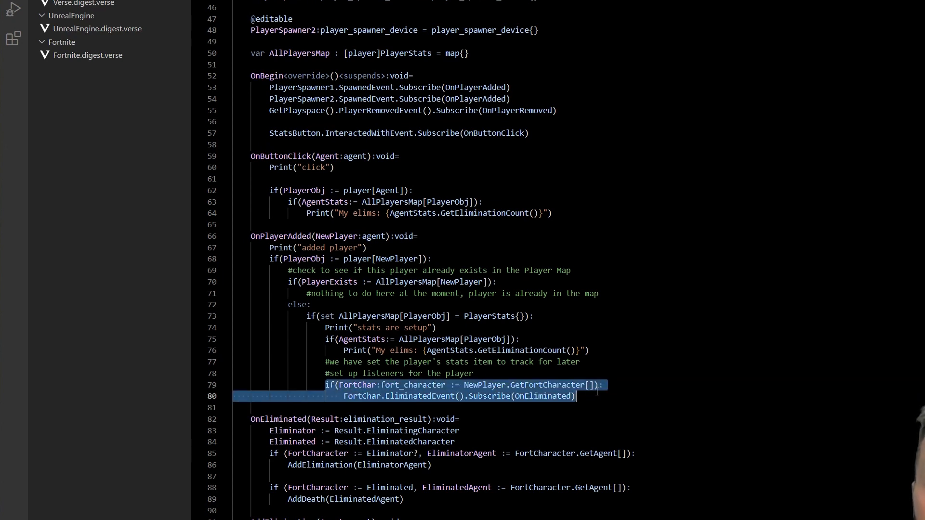
left_click(437, 384)
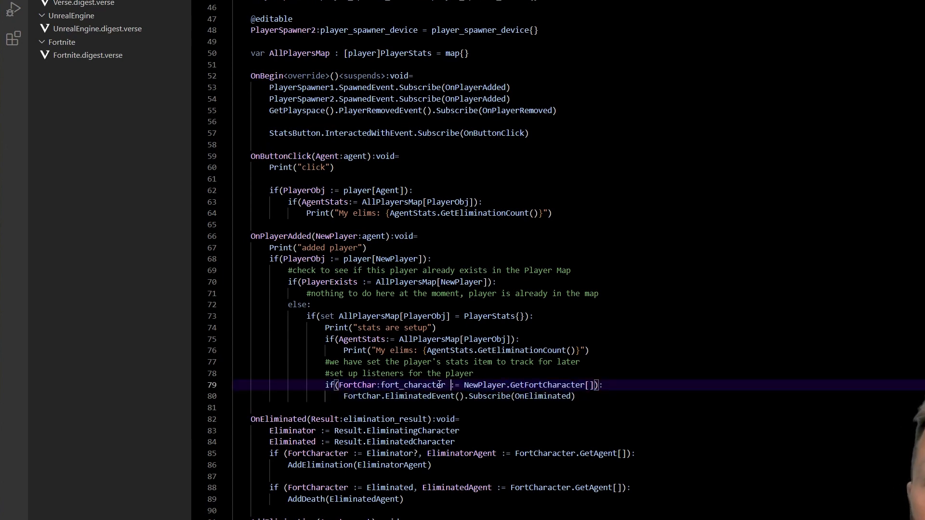
double_click(546, 384)
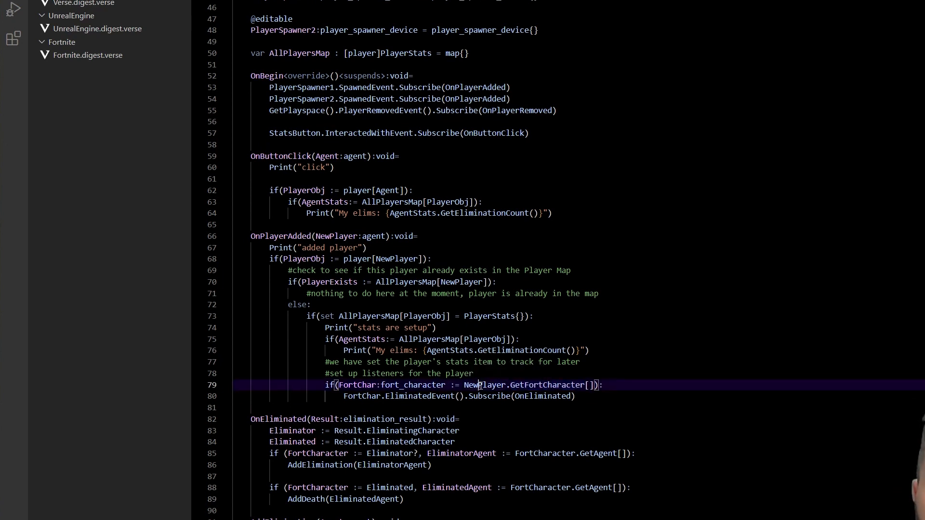
double_click(483, 385)
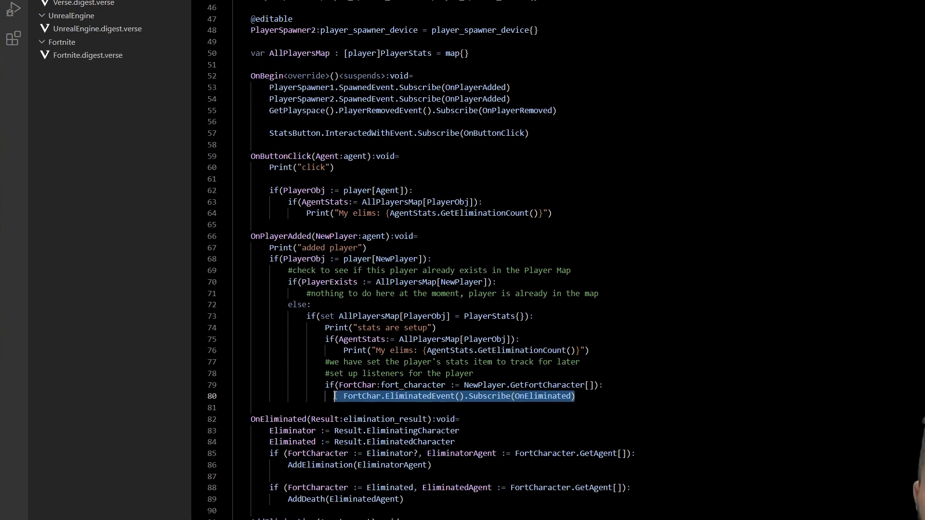
scroll("down", 3)
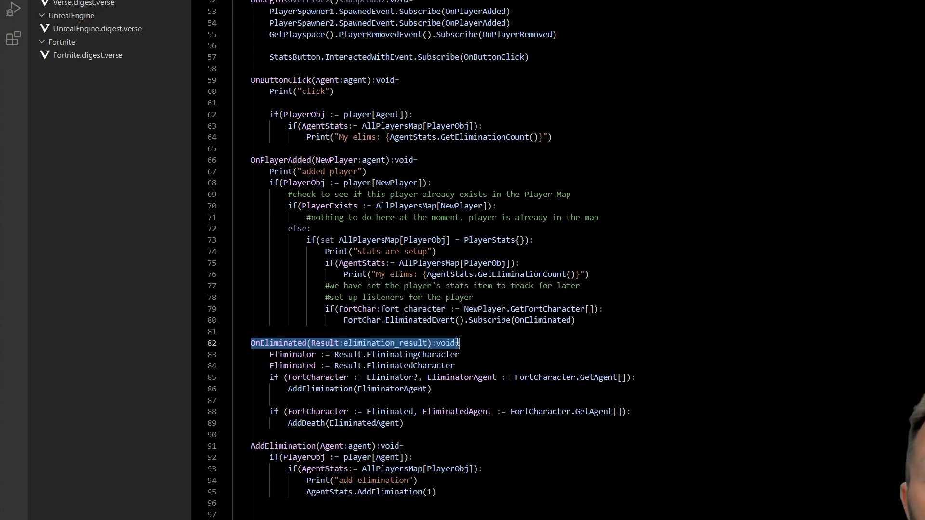
double_click(385, 343)
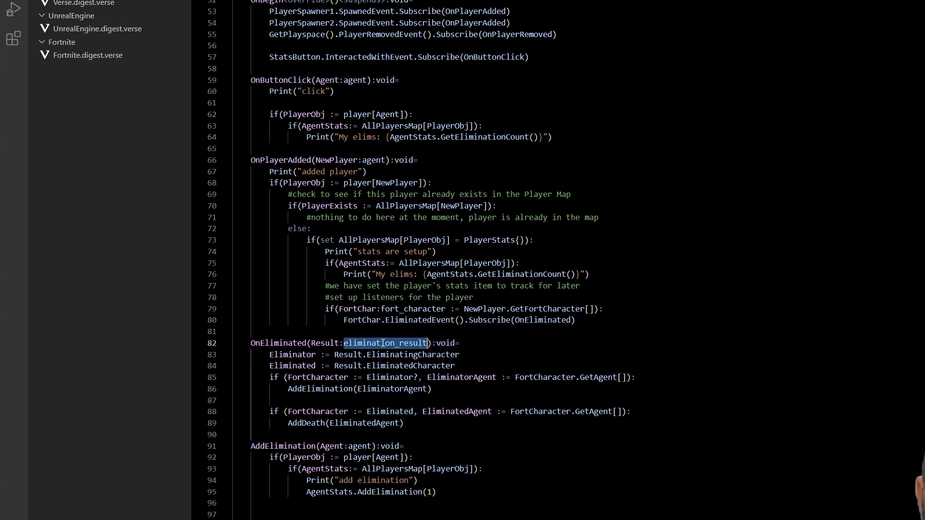
double_click(413, 355)
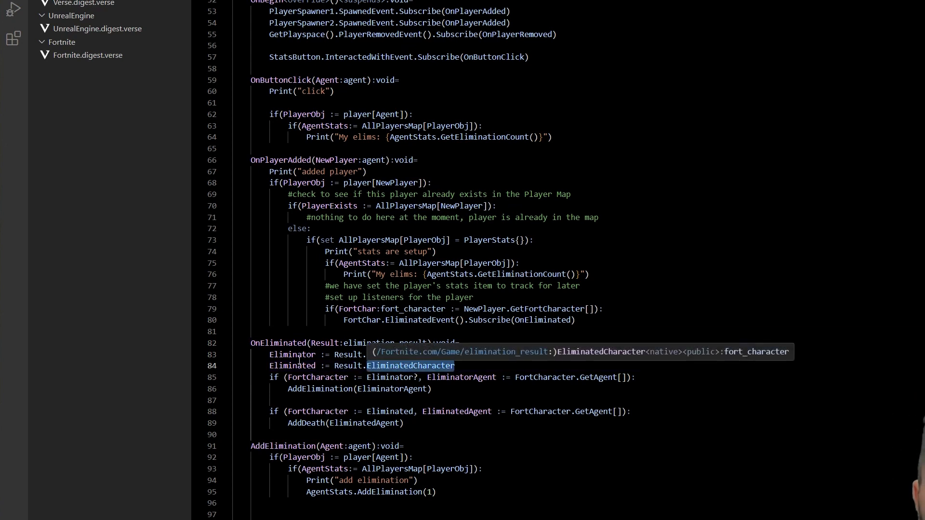
left_click(292, 365)
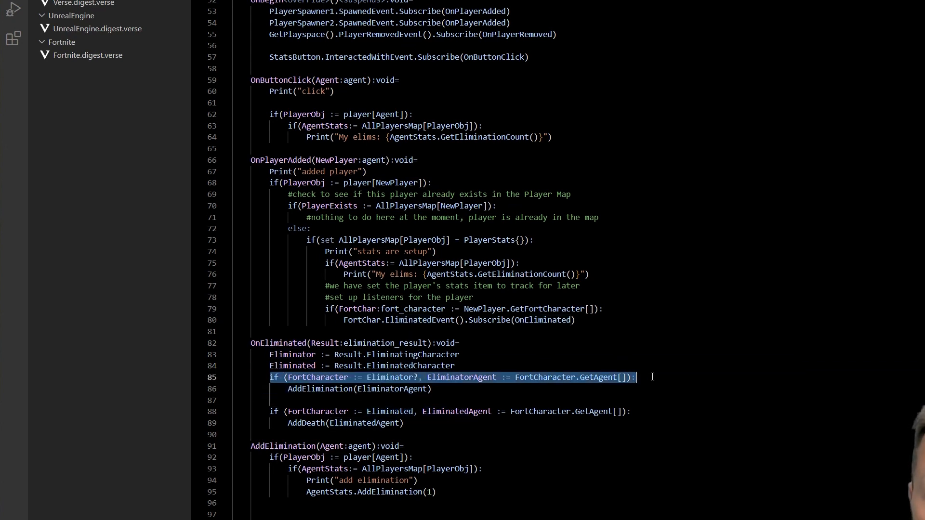
double_click(319, 389)
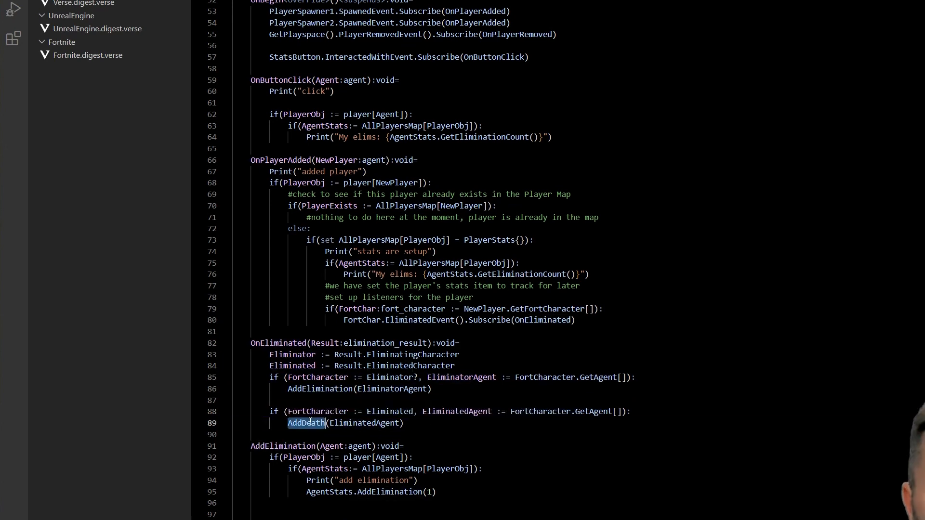
scroll("down", 3)
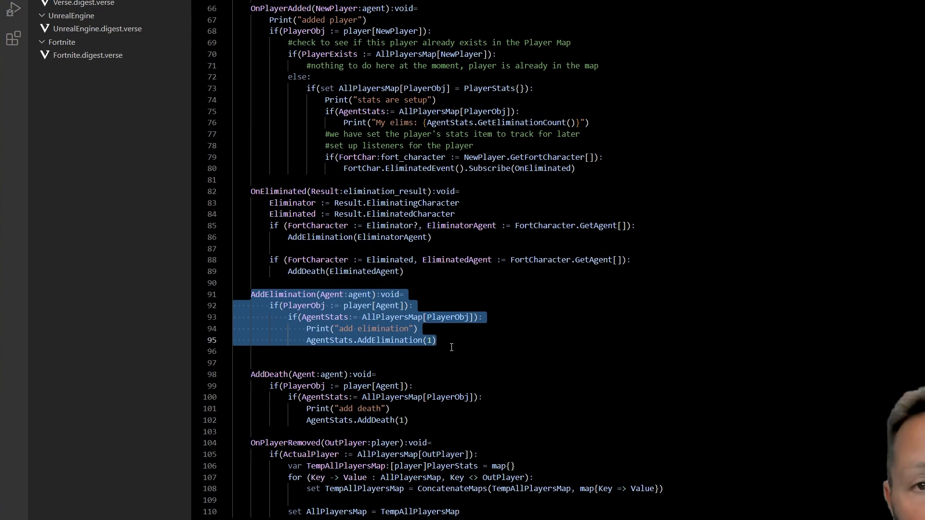
left_click(432, 340)
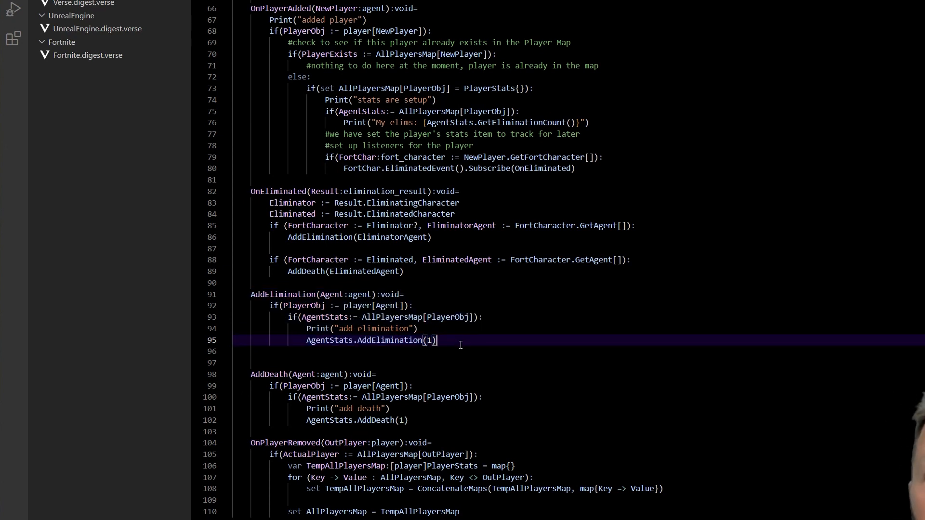
left_click(273, 305)
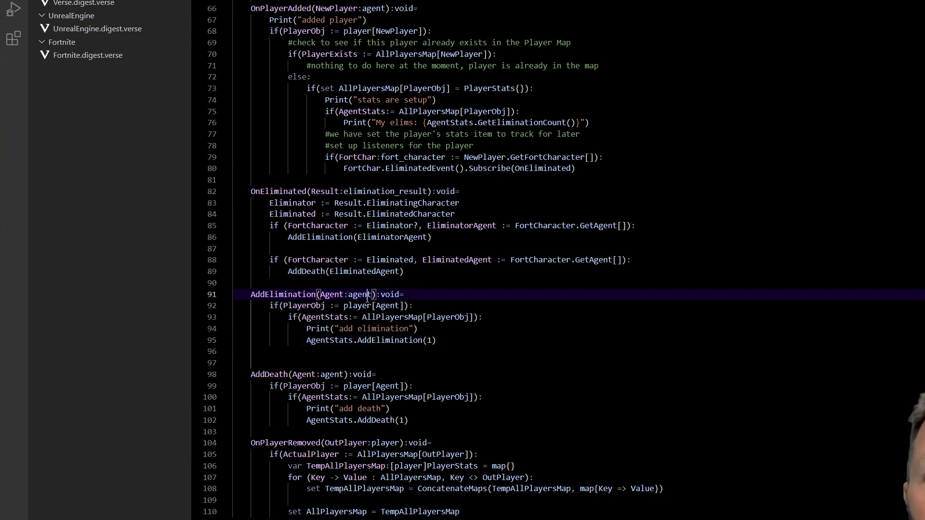
double_click(358, 294)
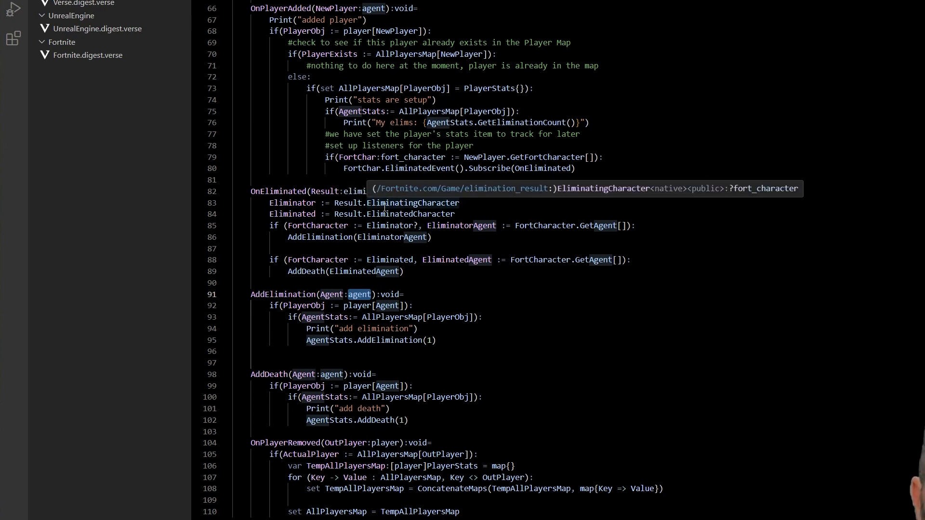
mouse_move(411, 213)
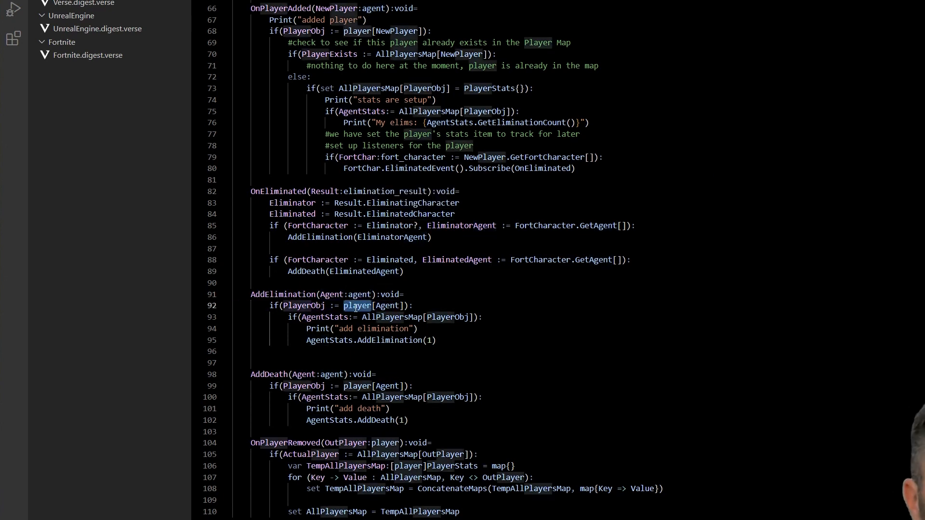
left_click(375, 305)
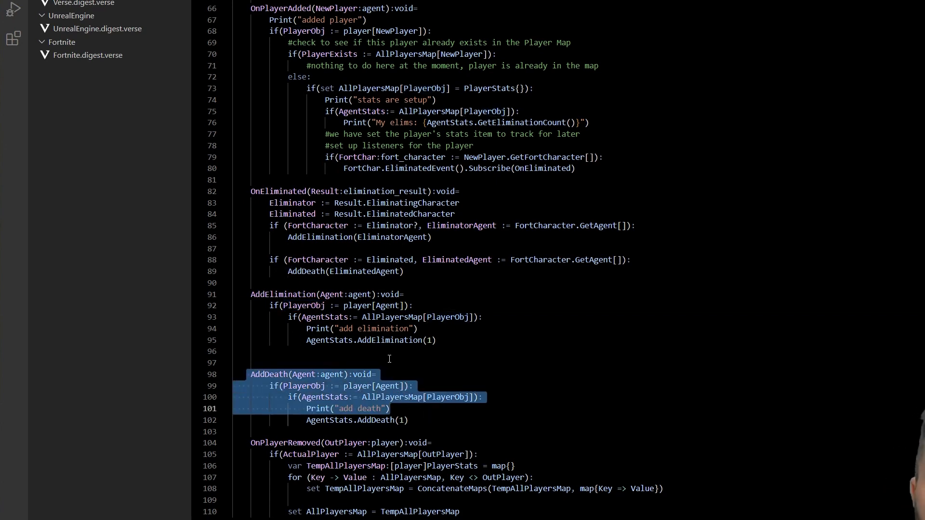
Step: Scroll up to PlayerStats and select the AddElimination method name
scroll("up", 3)
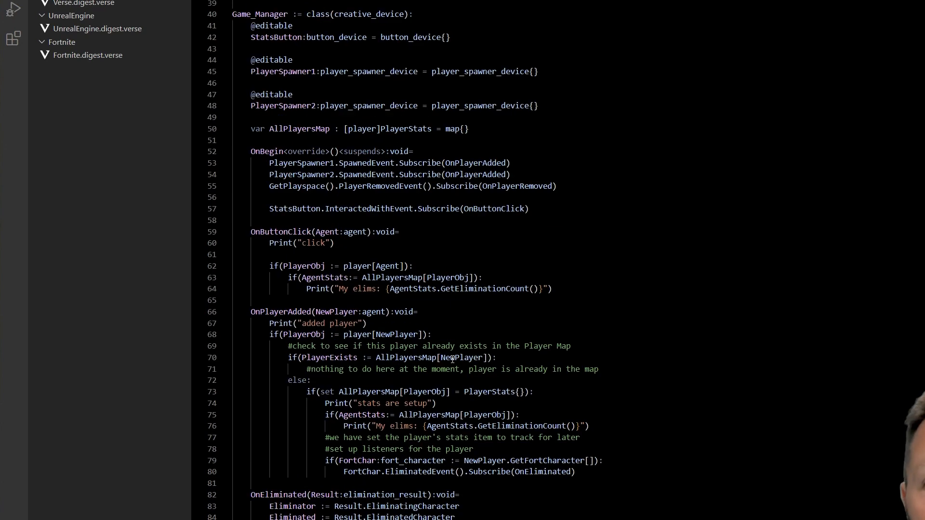
scroll("up", 3)
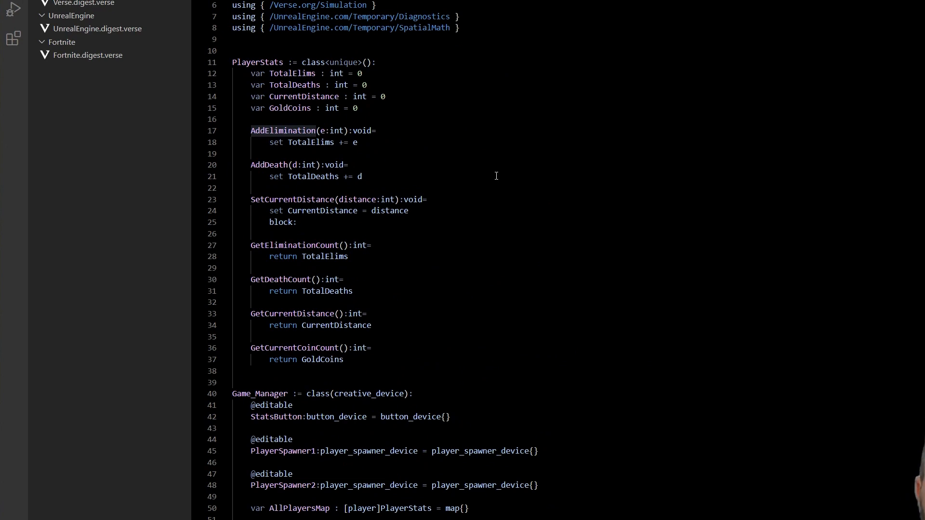
double_click(282, 131)
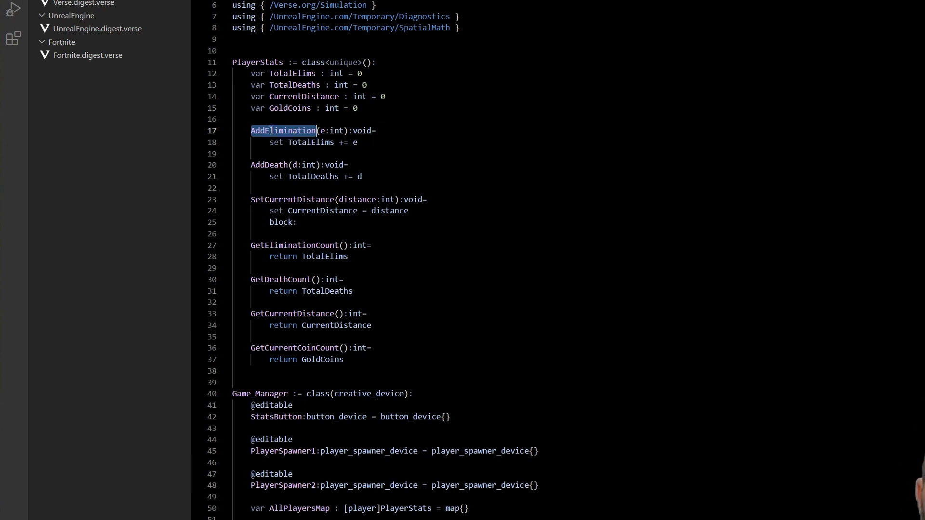
mouse_move(310, 142)
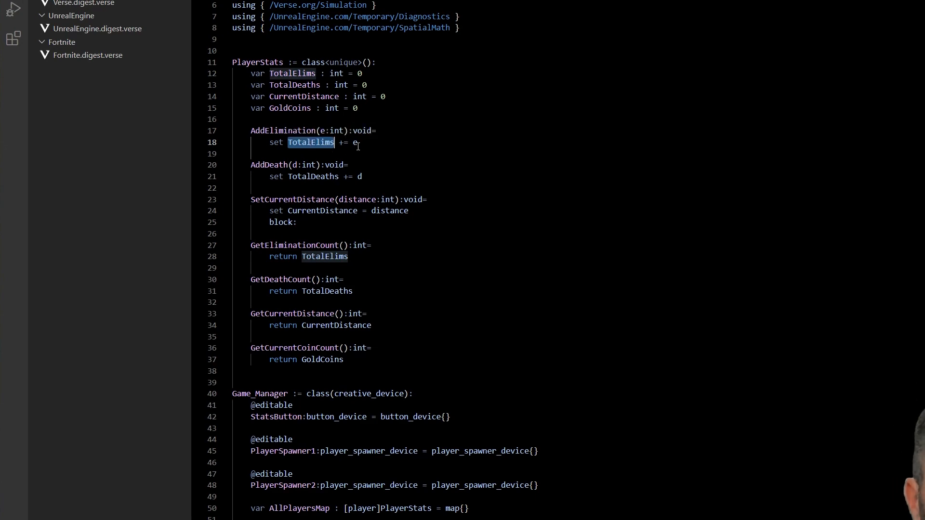
Step: Scroll down and highlight the AddElimination call and its amount argument 1
scroll("down", 3)
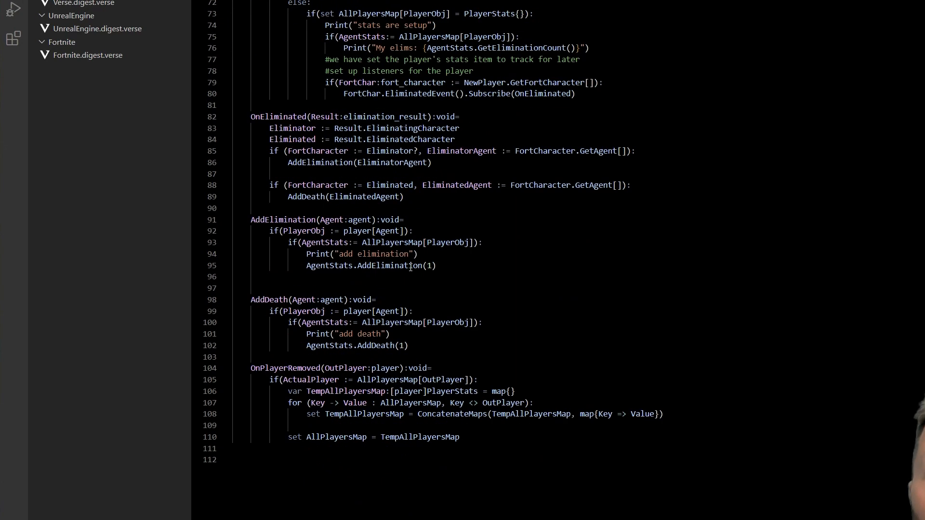
double_click(429, 265)
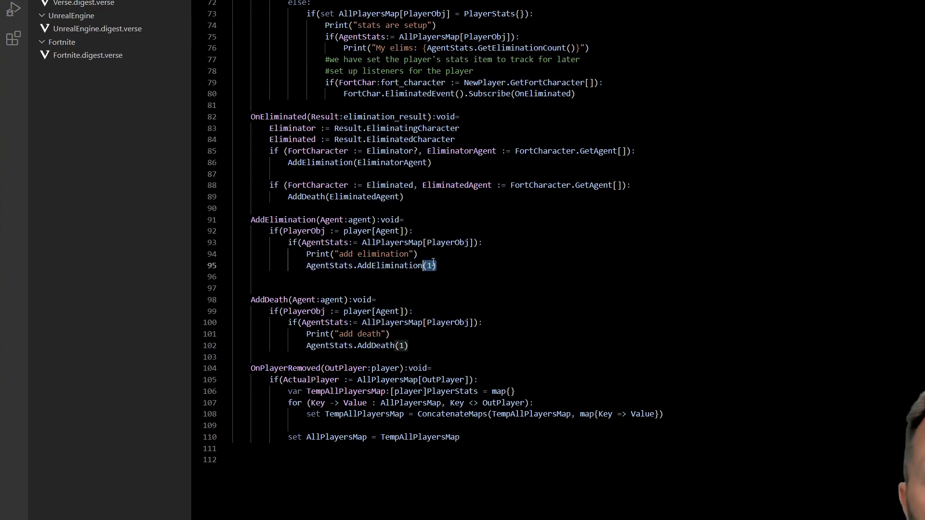
left_click(399, 345)
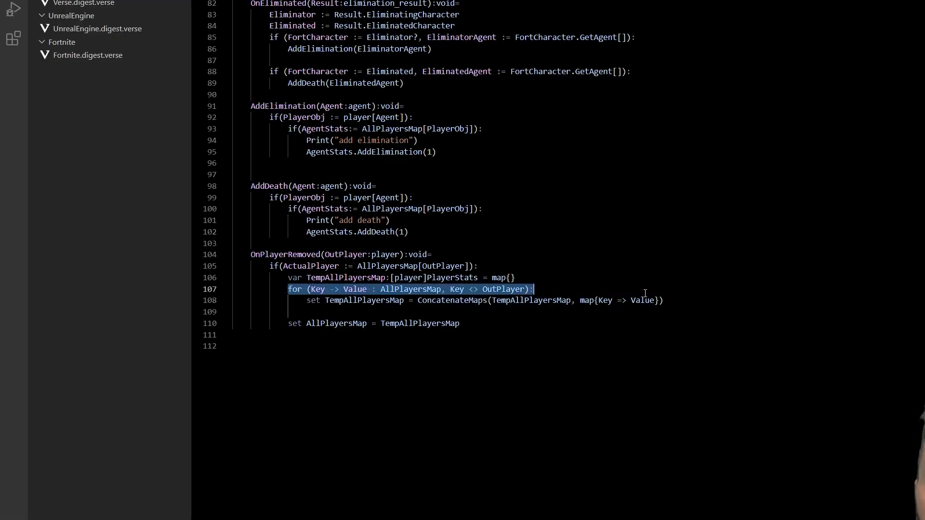
left_click(663, 300)
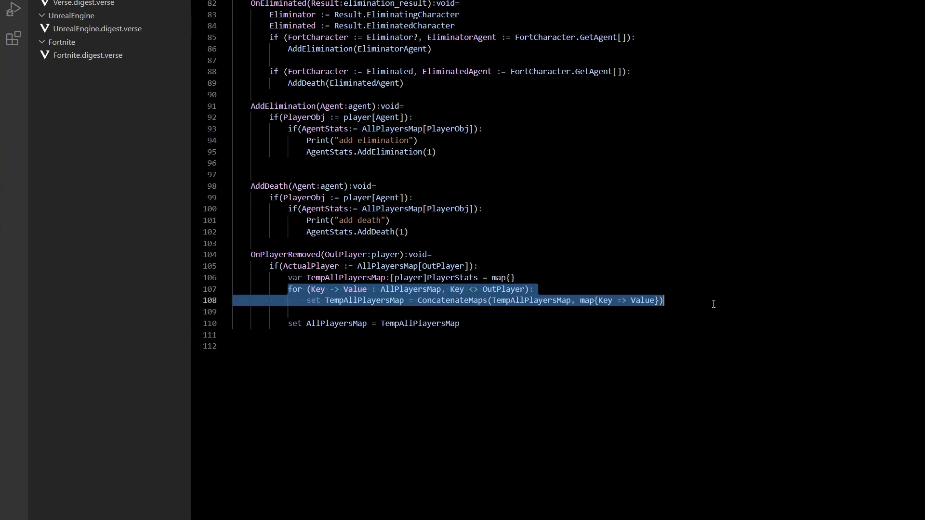
mouse_move(510, 269)
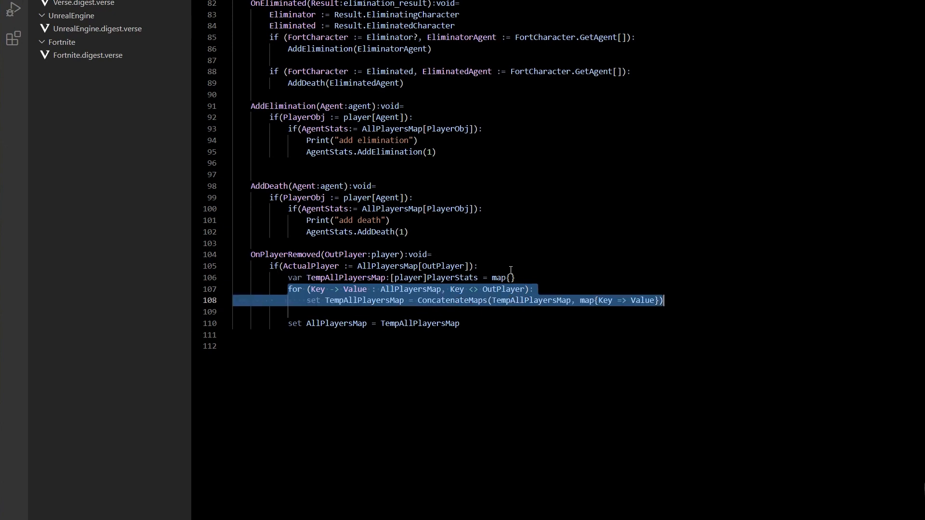
left_click(289, 266)
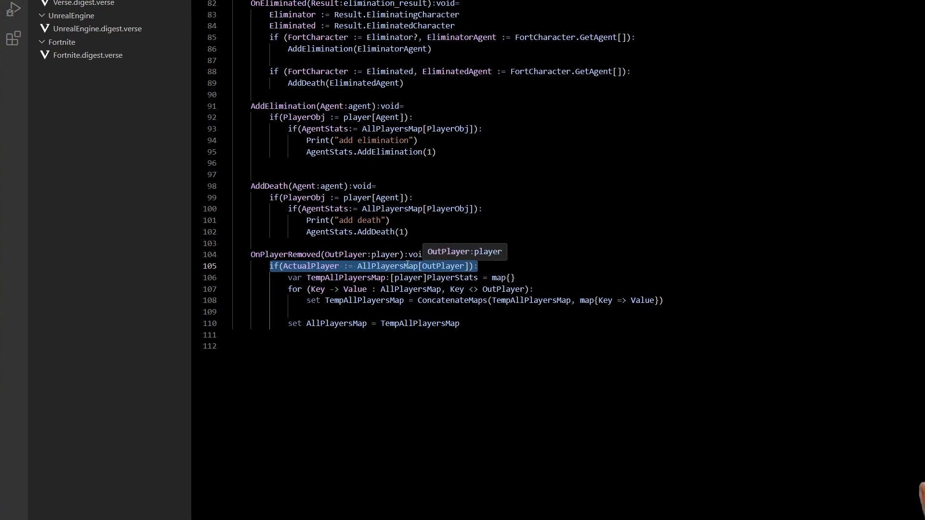
mouse_move(392, 263)
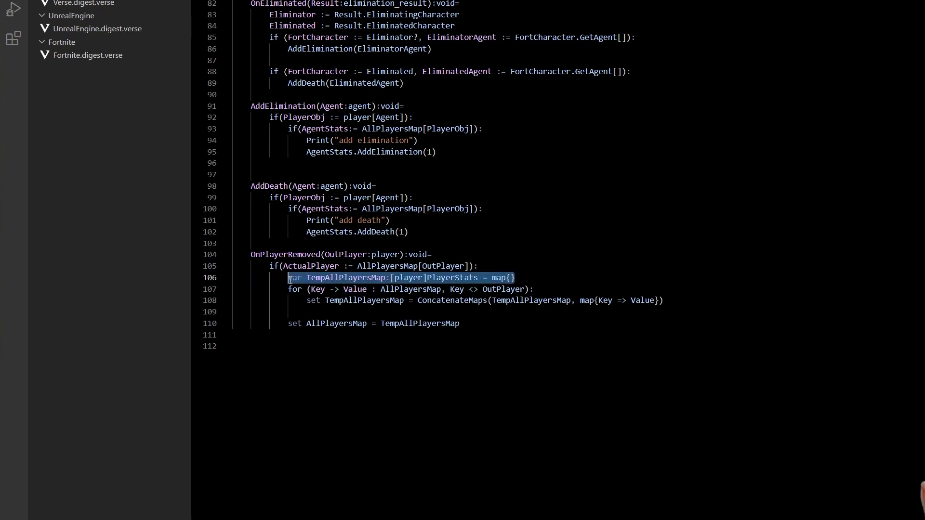
left_click(295, 289)
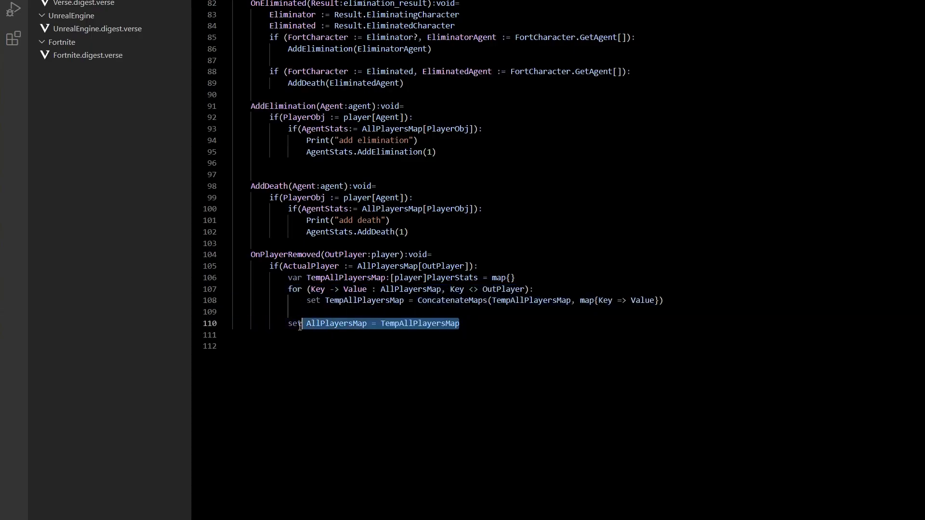
mouse_move(530, 300)
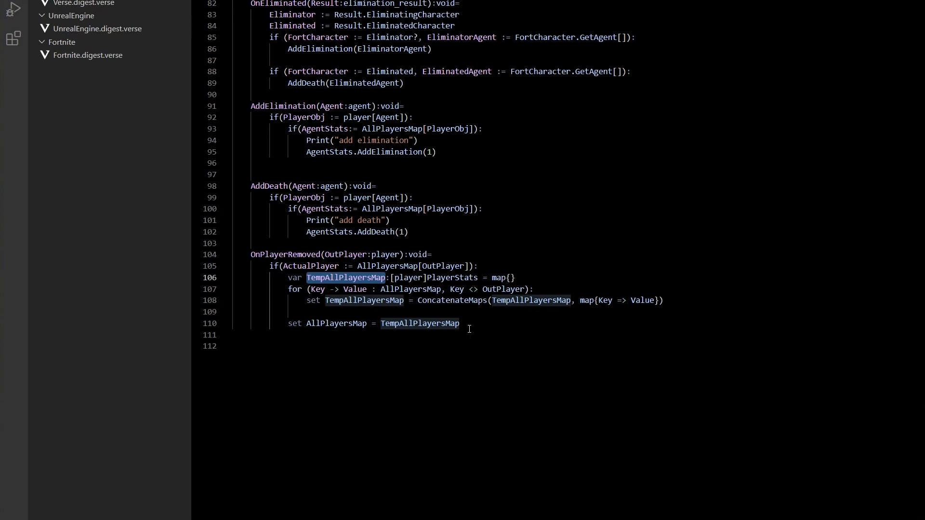
double_click(335, 323)
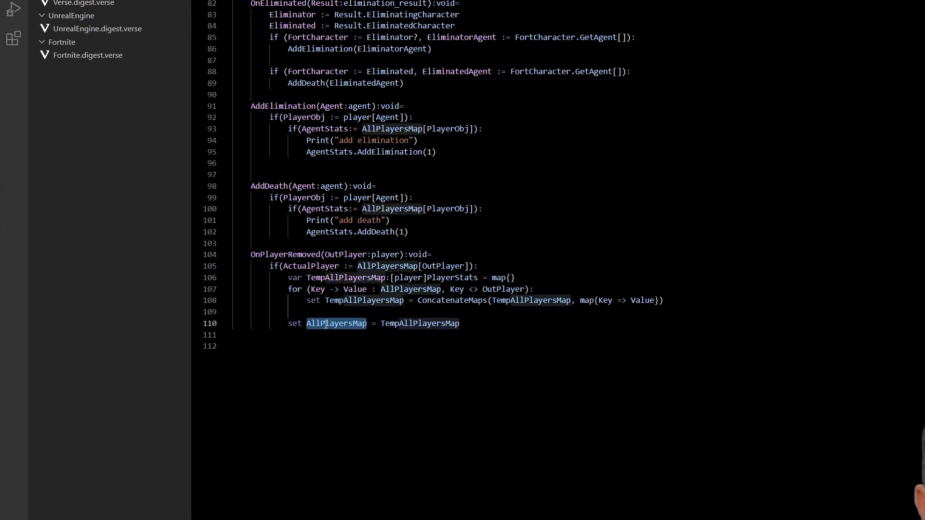
double_click(420, 324)
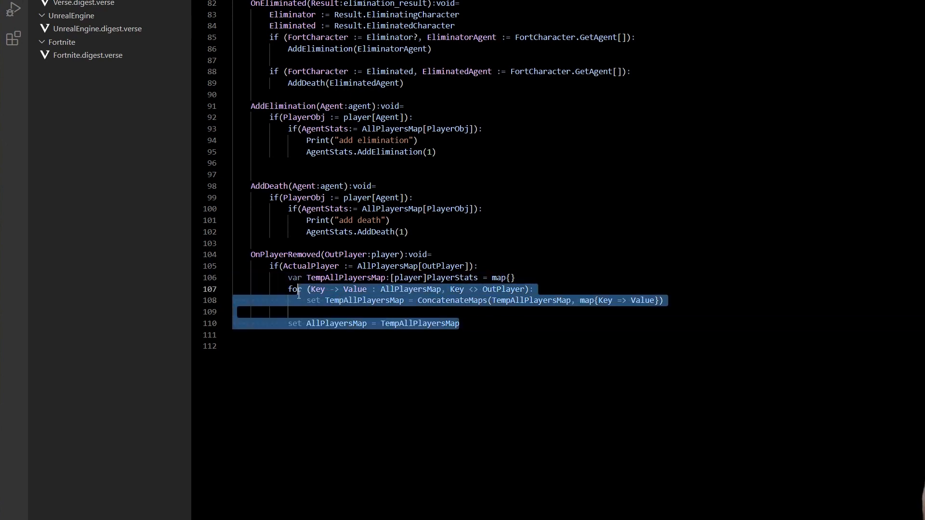
mouse_move(455, 300)
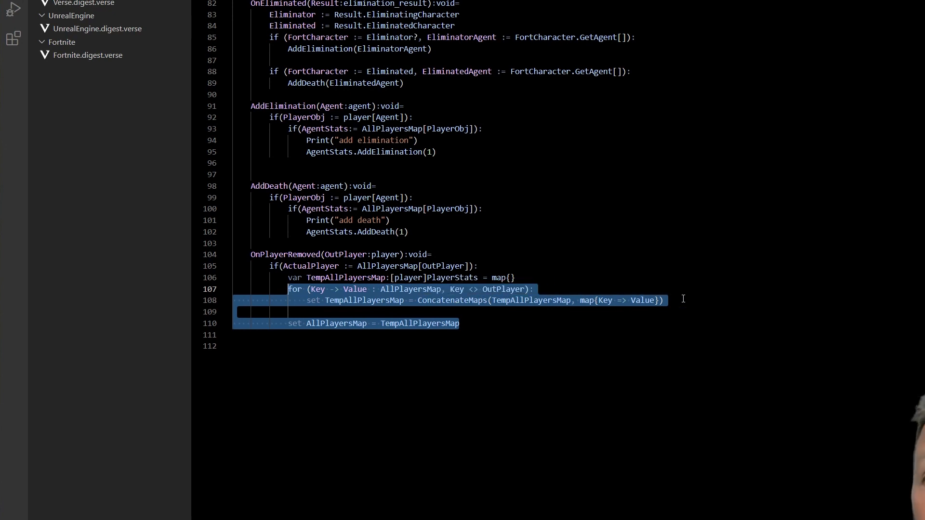
left_click(666, 300)
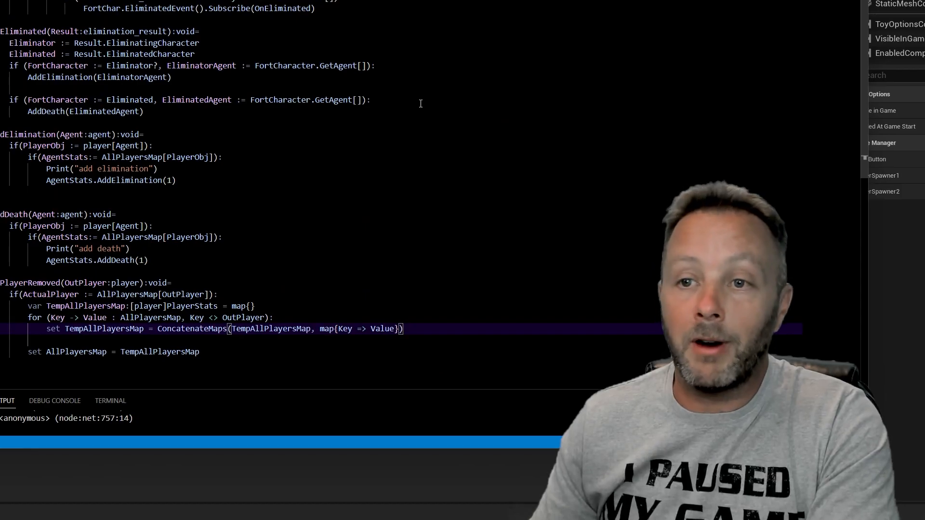
mouse_move(467, 93)
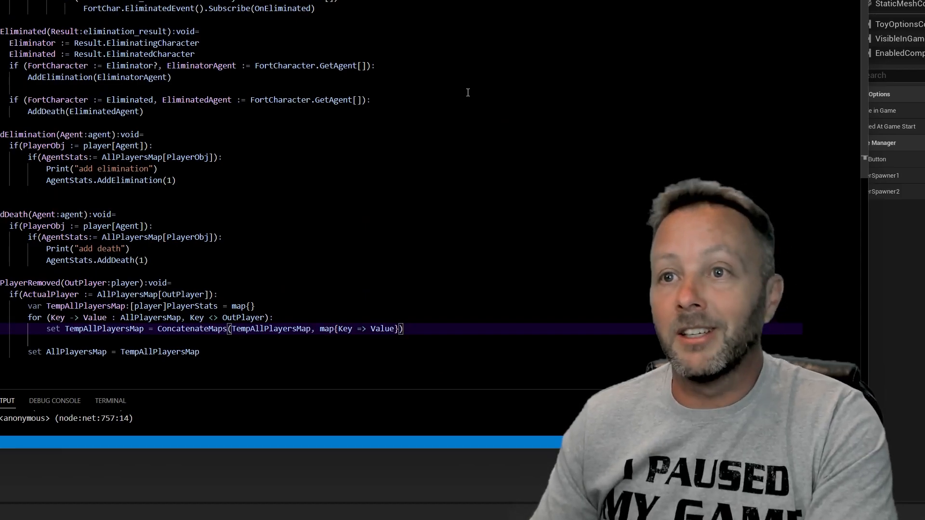
Step: Scroll back up to the Game_Manager device fields and OnBegin subscriptions
scroll("up", 3)
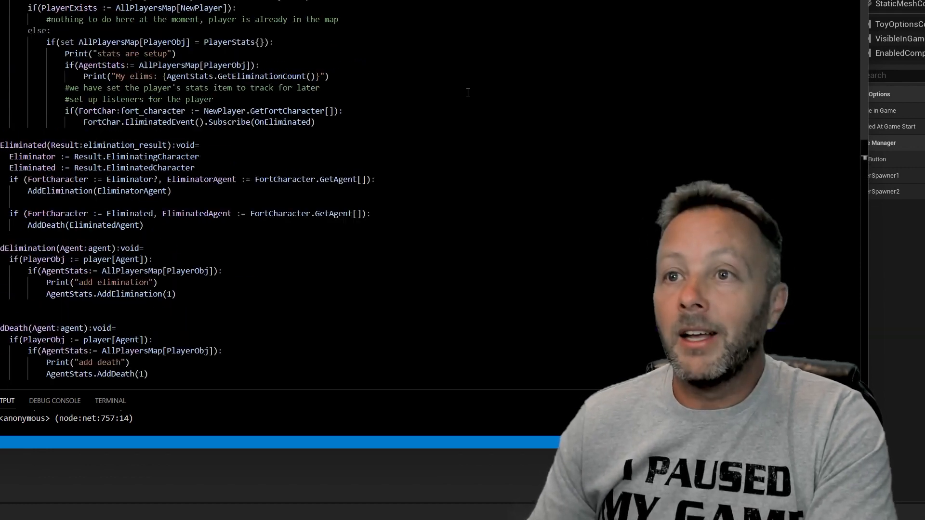
scroll("up", 3)
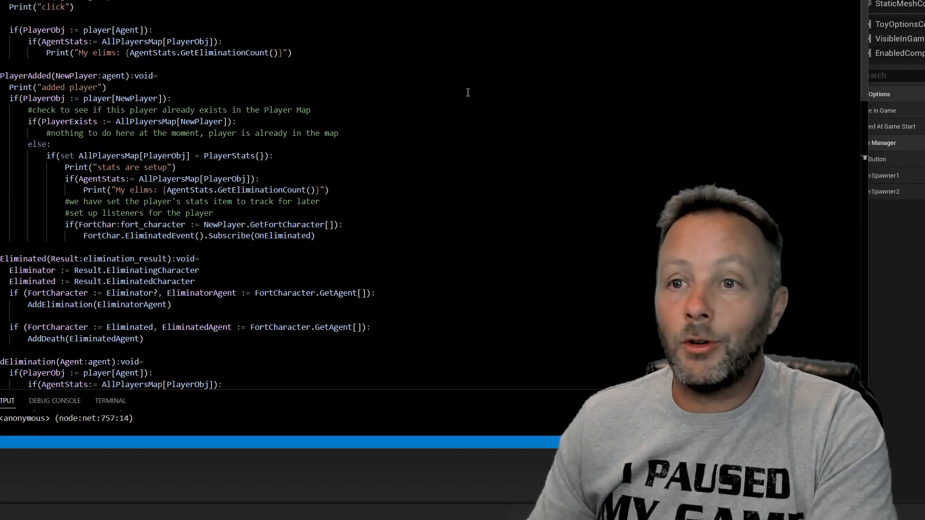
scroll("up", 3)
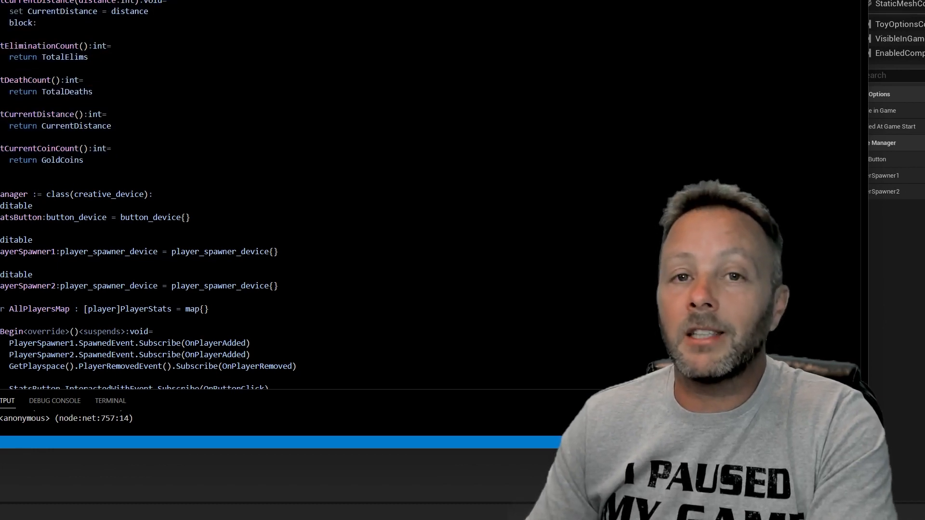
scroll("down", 3)
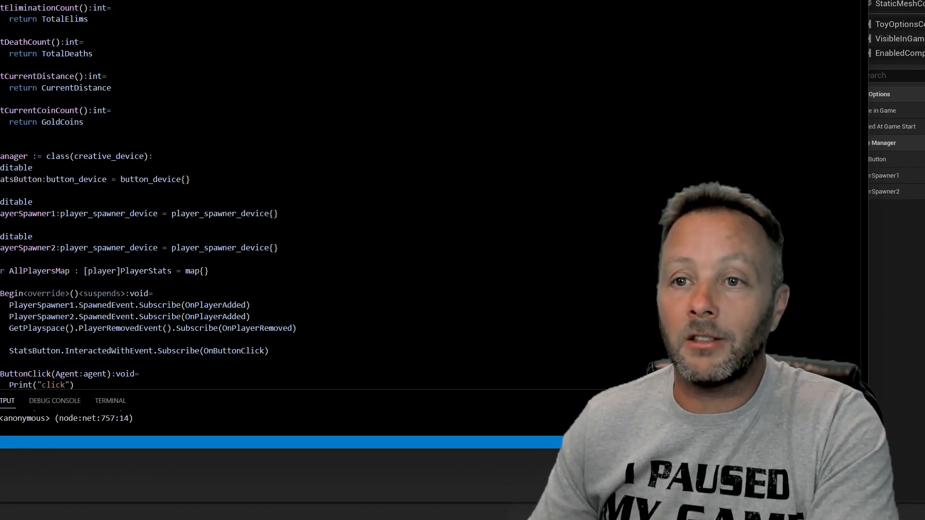